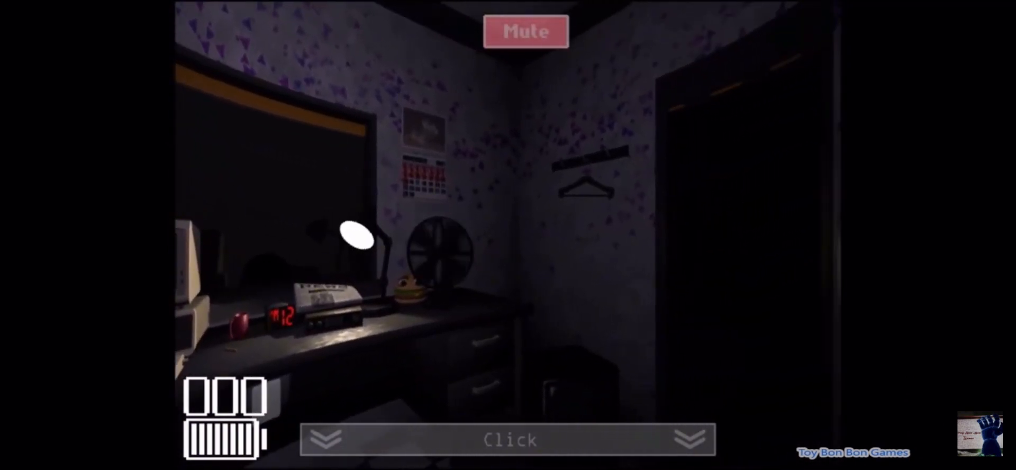
Step: Check the Main Stage, Drawing Room and Arcade Area cameras (CAM 01, 11, 02)
{"action": "left_click", "coordinate": [507, 439]}
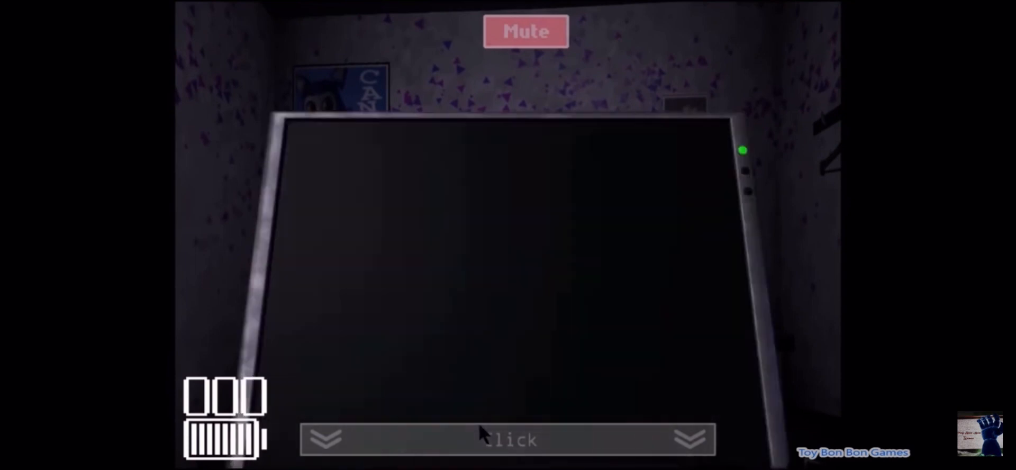
{"action": "left_click", "coordinate": [507, 439]}
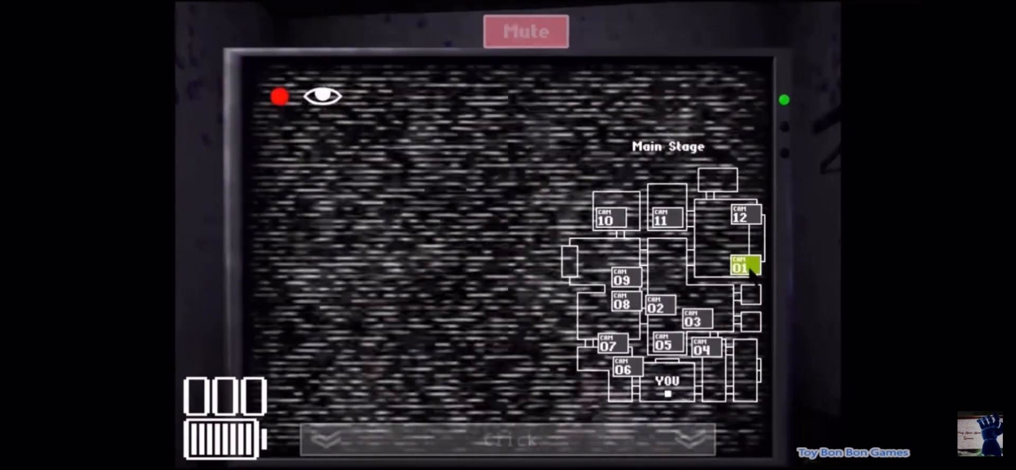
{"action": "left_click", "coordinate": [665, 221]}
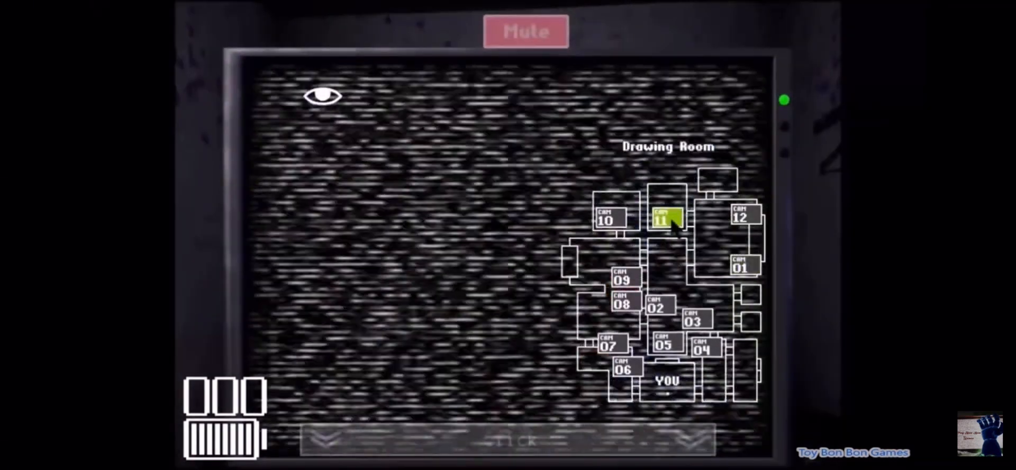
{"action": "left_click", "coordinate": [622, 278]}
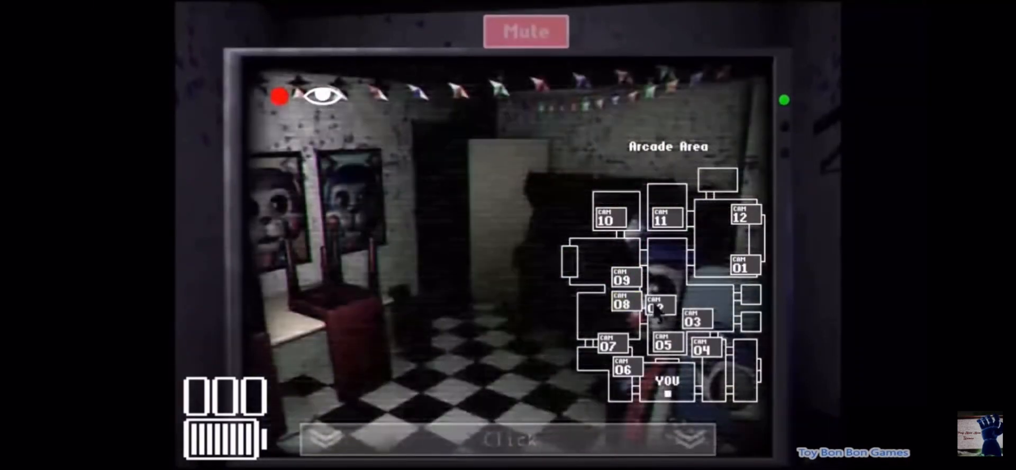
Step: Check Main Hall 1, Main Hall 2 and Entrance Hall (CAM 07, 03, 04), then return to the office
{"action": "left_click", "coordinate": [607, 219]}
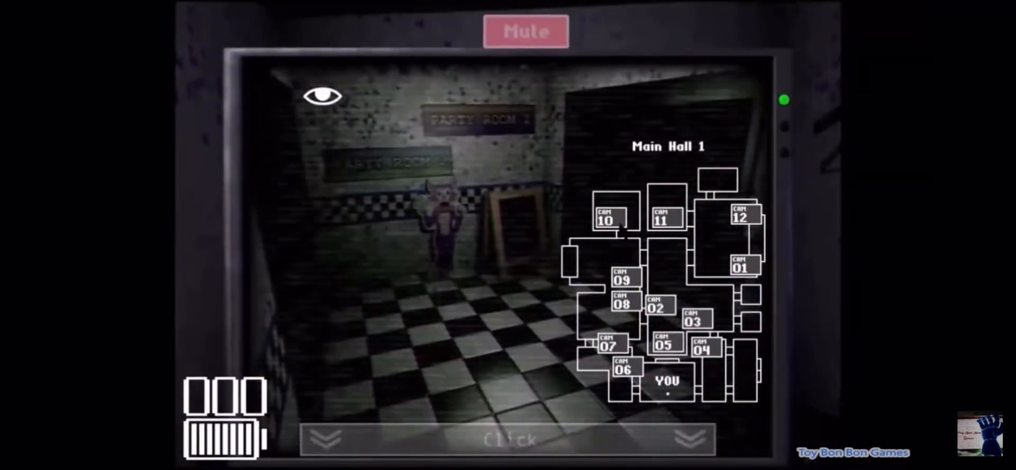
{"action": "left_click", "coordinate": [694, 320]}
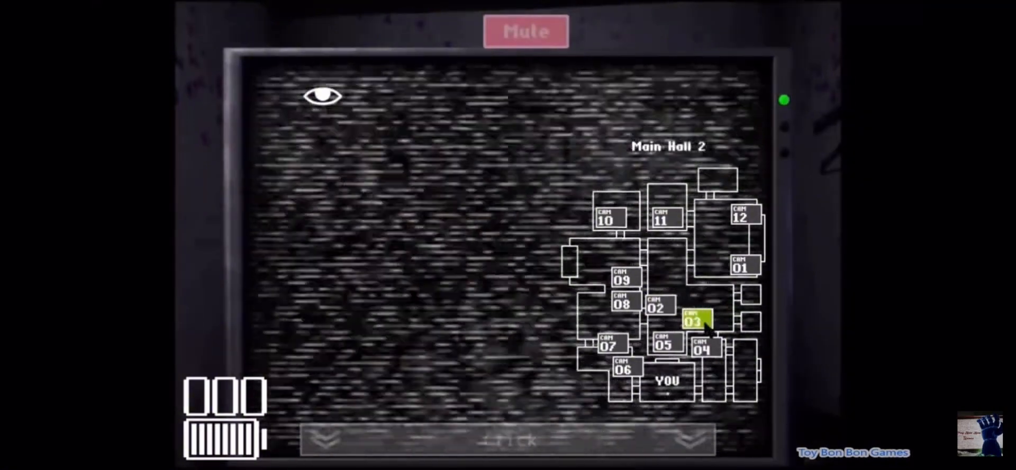
{"action": "left_click", "coordinate": [701, 348]}
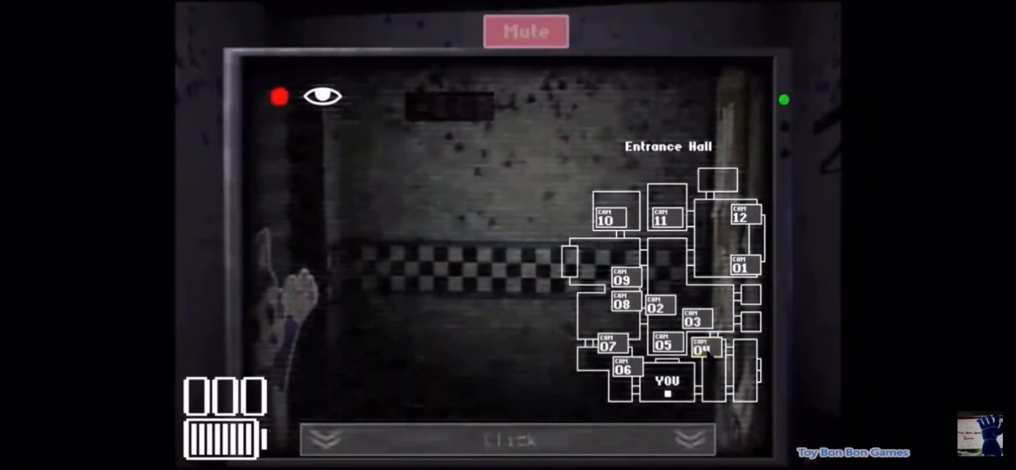
{"action": "left_click", "coordinate": [661, 344]}
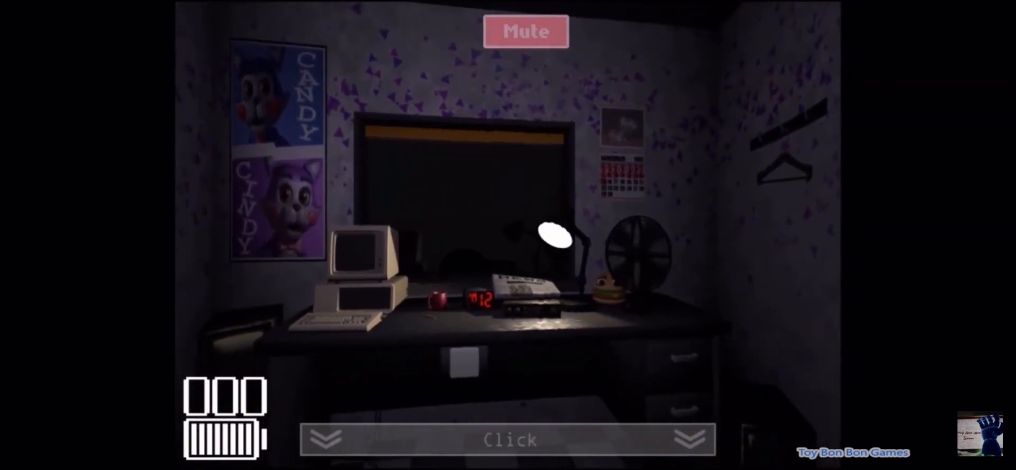
Step: Check Backstage 1 (CAM 10) and the Main Stage (CAM 01), then watch the office
{"action": "left_click", "coordinate": [507, 439]}
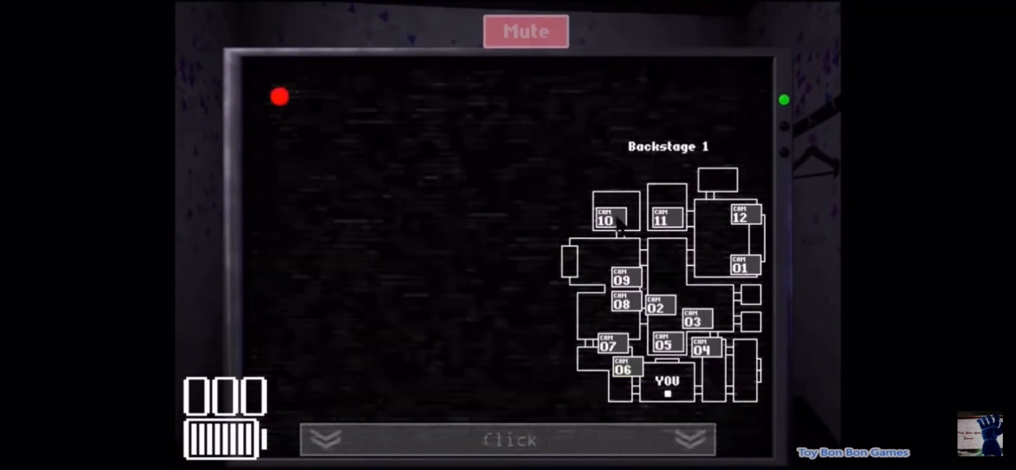
{"action": "left_click", "coordinate": [608, 221]}
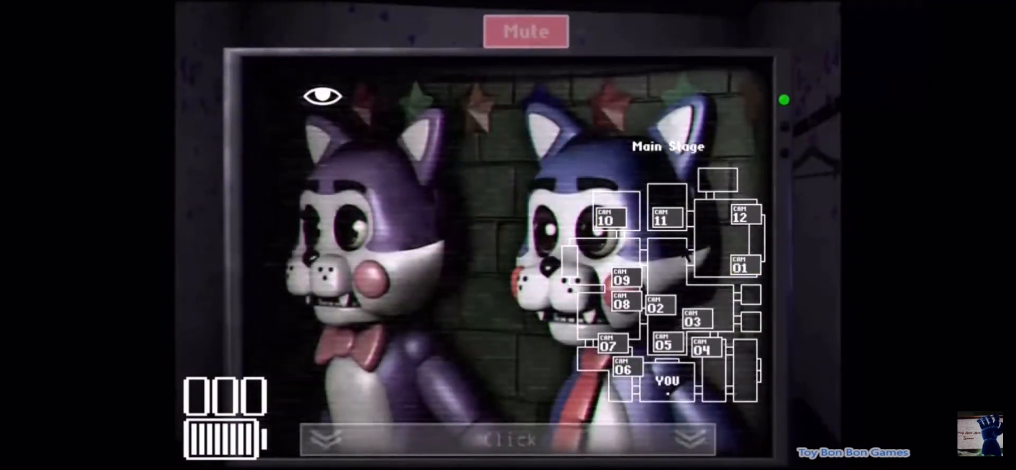
{"action": "left_click", "coordinate": [663, 219]}
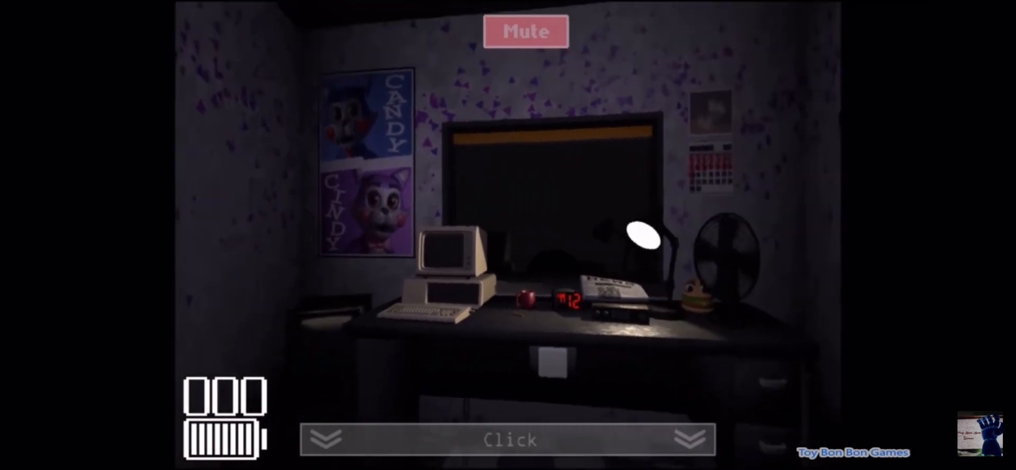
{"action": "left_click", "coordinate": [689, 439]}
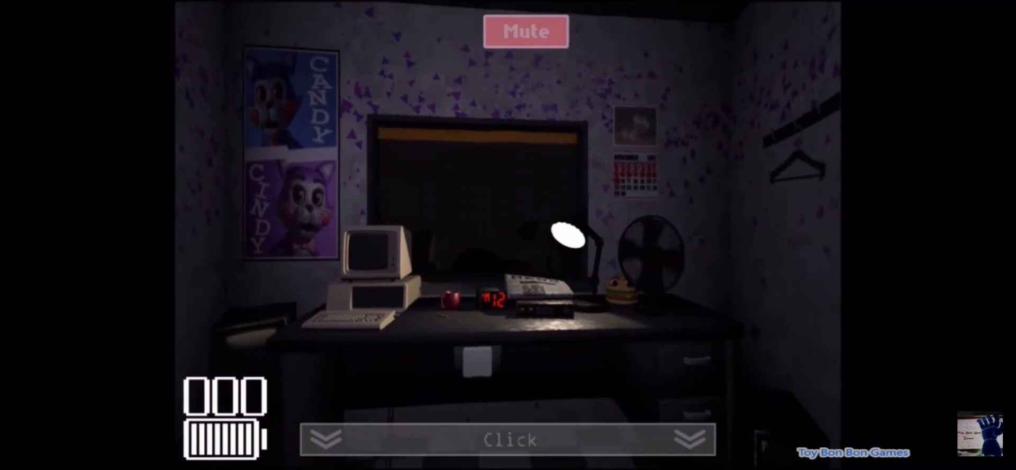
{"action": "left_click", "coordinate": [690, 439]}
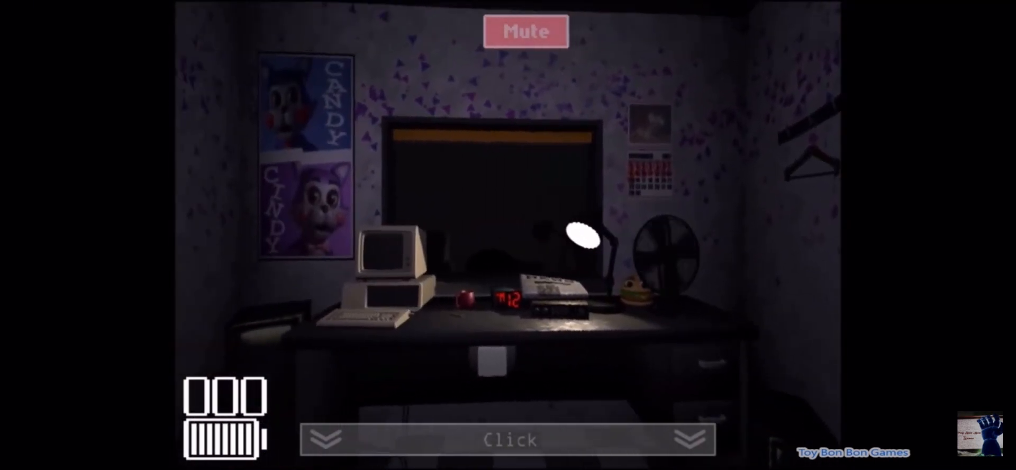
Step: Check the Main Stage, Secondary Party Room, Drawing Room and Arcade Area cameras
{"action": "left_click", "coordinate": [509, 439]}
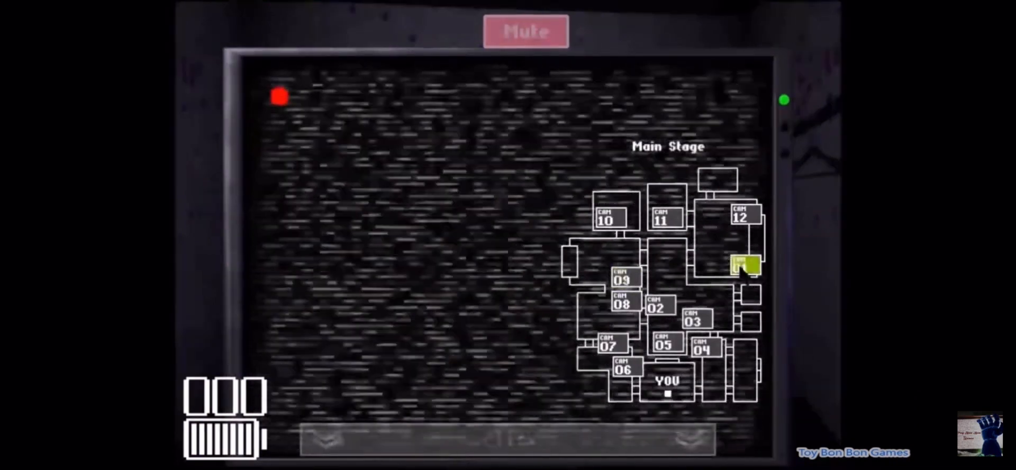
{"action": "left_click", "coordinate": [741, 267]}
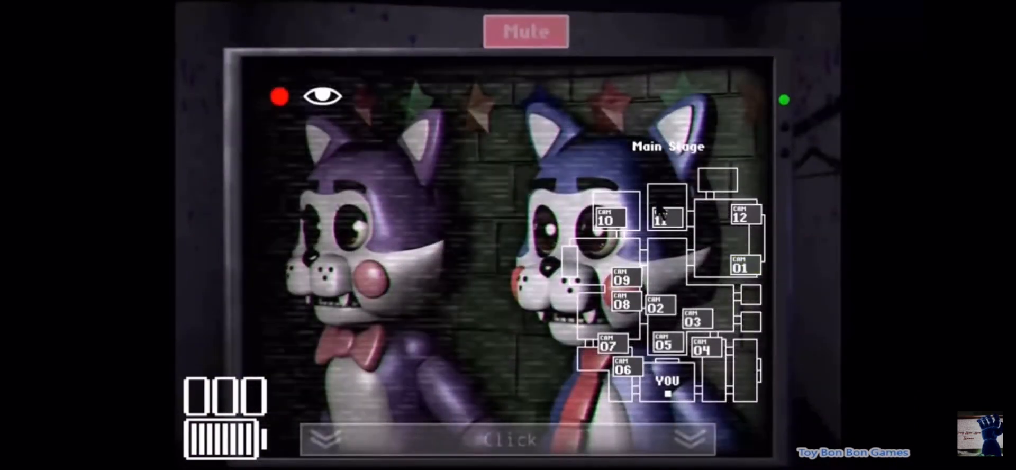
{"action": "left_click", "coordinate": [623, 280]}
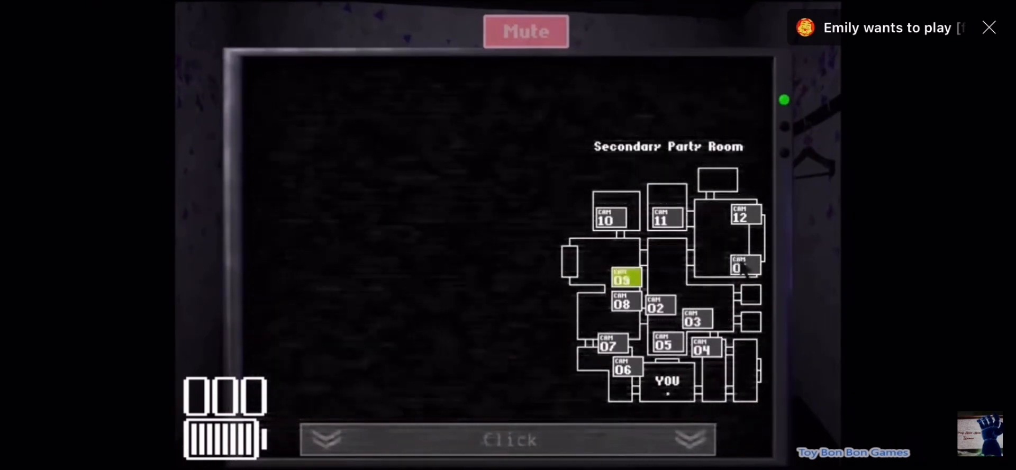
{"action": "left_click", "coordinate": [741, 268]}
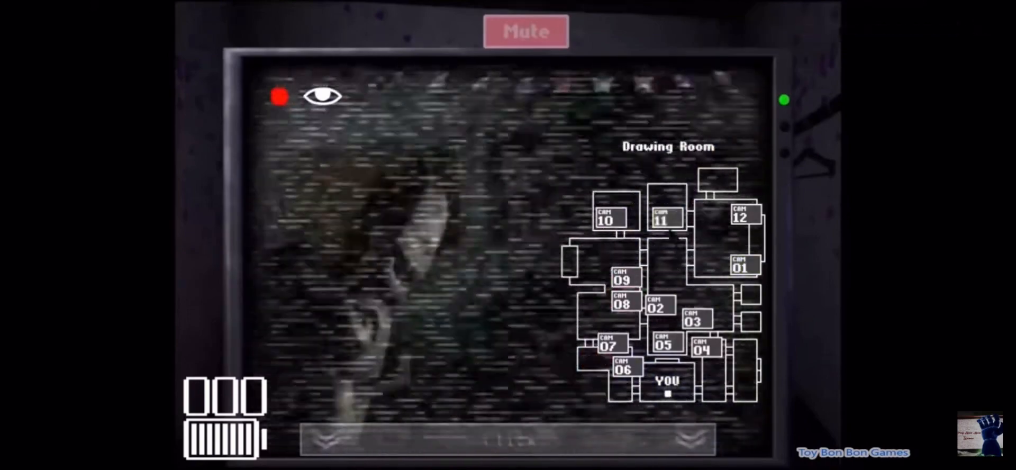
{"action": "left_click", "coordinate": [622, 304]}
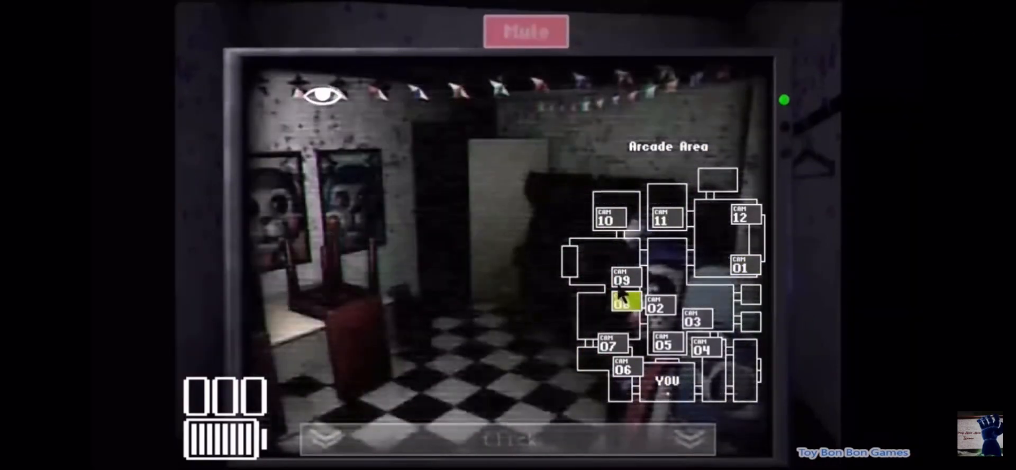
Step: Check Main Hall 1, Backstage 1, Entrance Hall, Main Stage and Main Party Room, then return to the office
{"action": "left_click", "coordinate": [610, 220]}
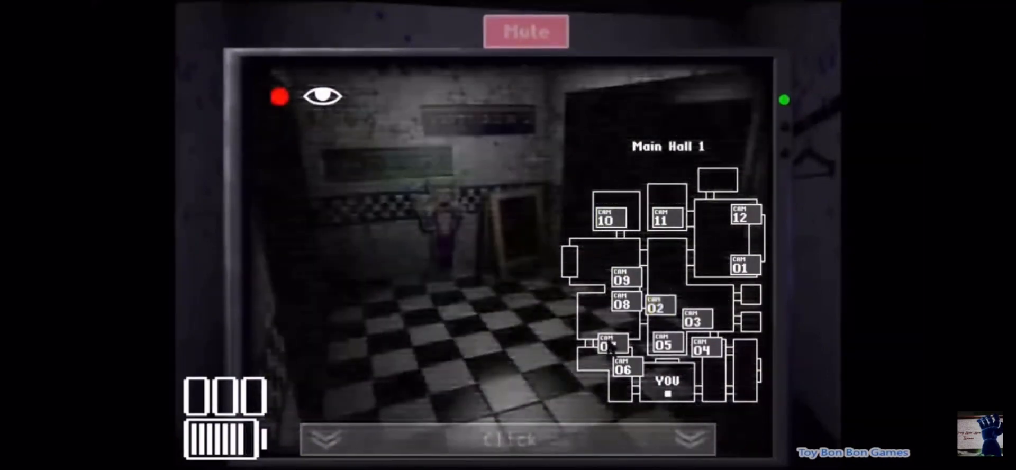
{"action": "left_click", "coordinate": [623, 369]}
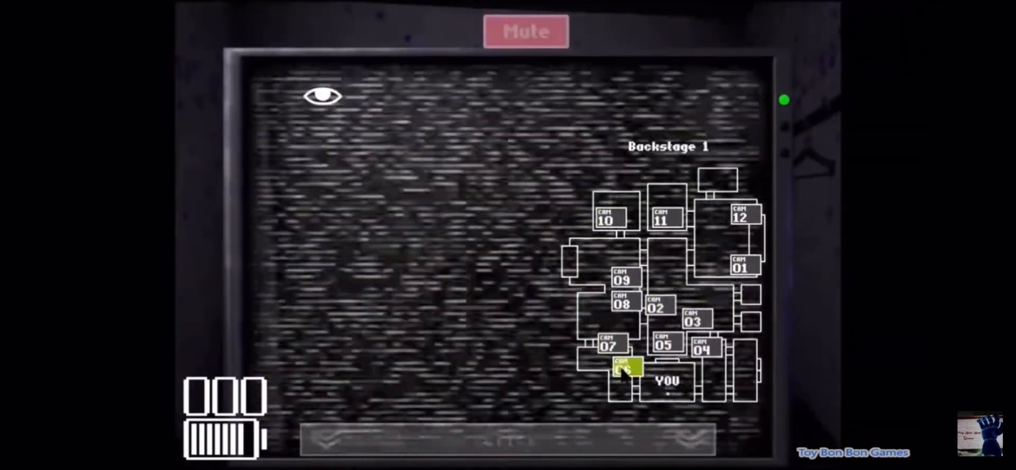
{"action": "left_click", "coordinate": [704, 348]}
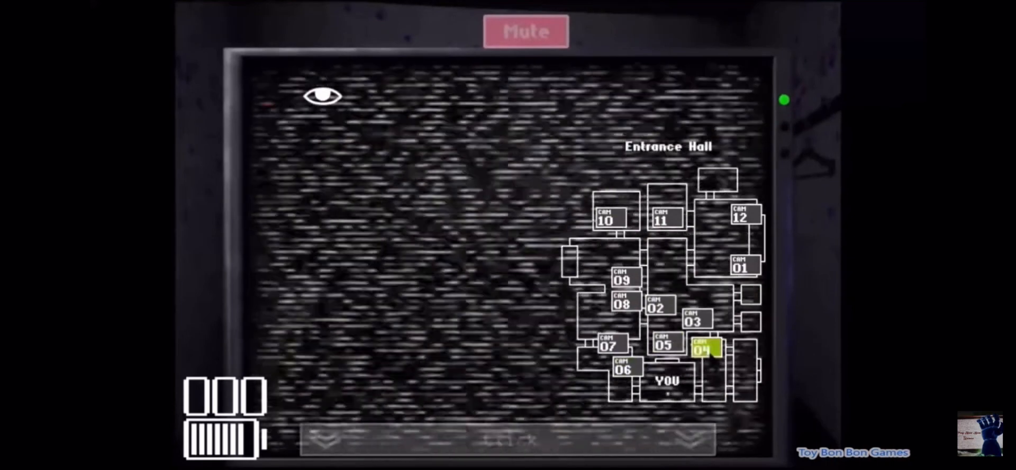
{"action": "left_click", "coordinate": [743, 266]}
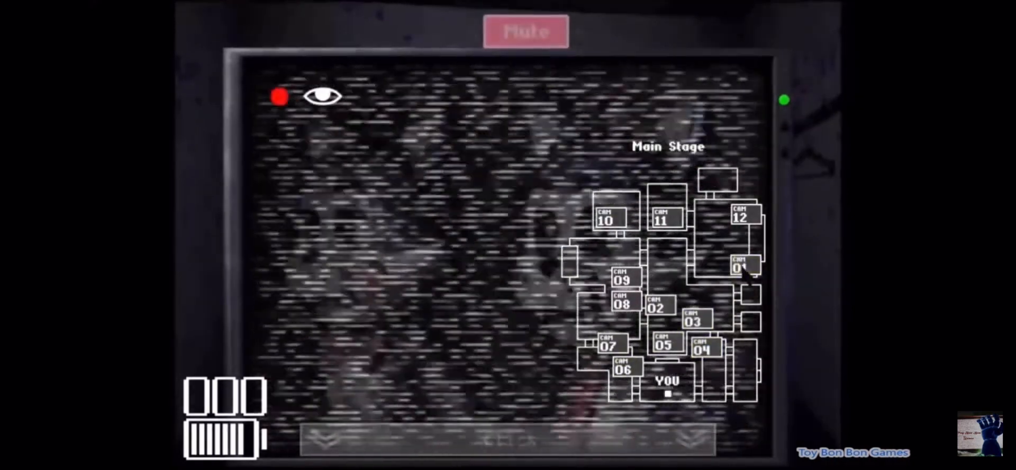
{"action": "left_click", "coordinate": [742, 217]}
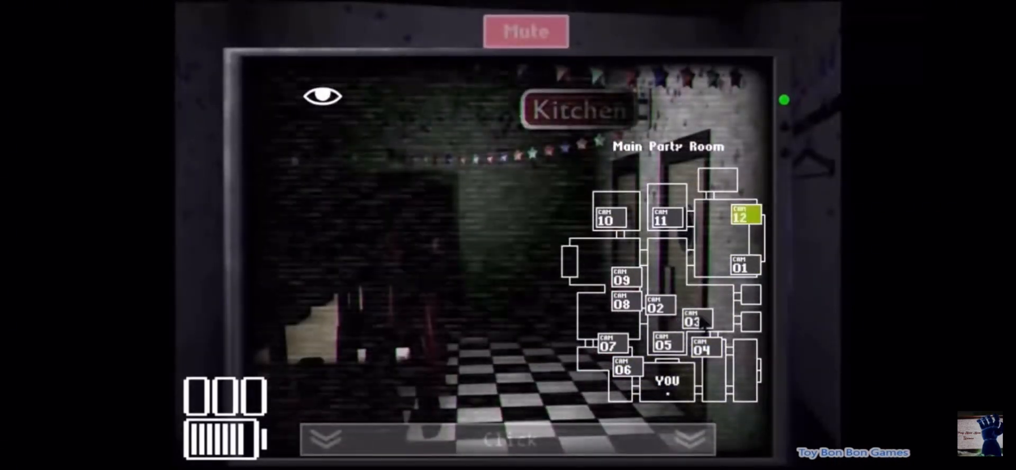
{"action": "left_click", "coordinate": [507, 437]}
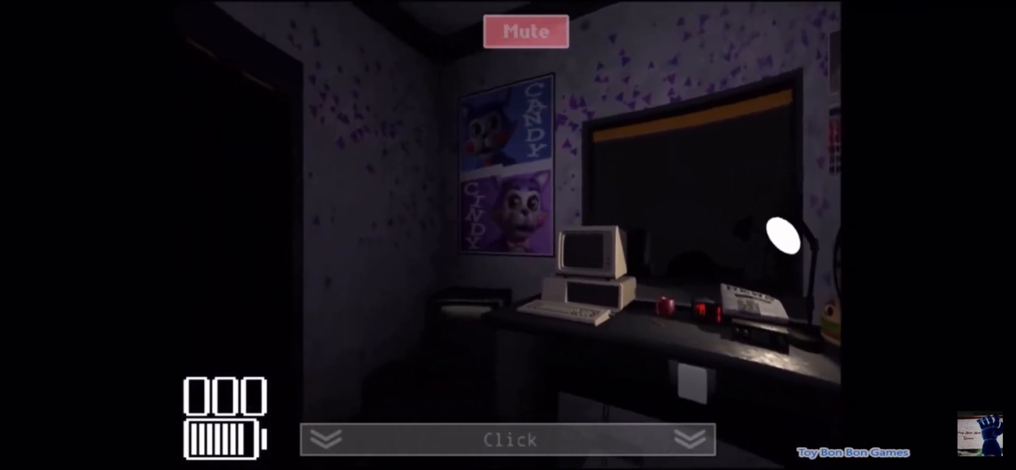
Step: Look around the office, then bring the monitor up on the Main Stage feed (CAM 01)
{"action": "left_click", "coordinate": [691, 440]}
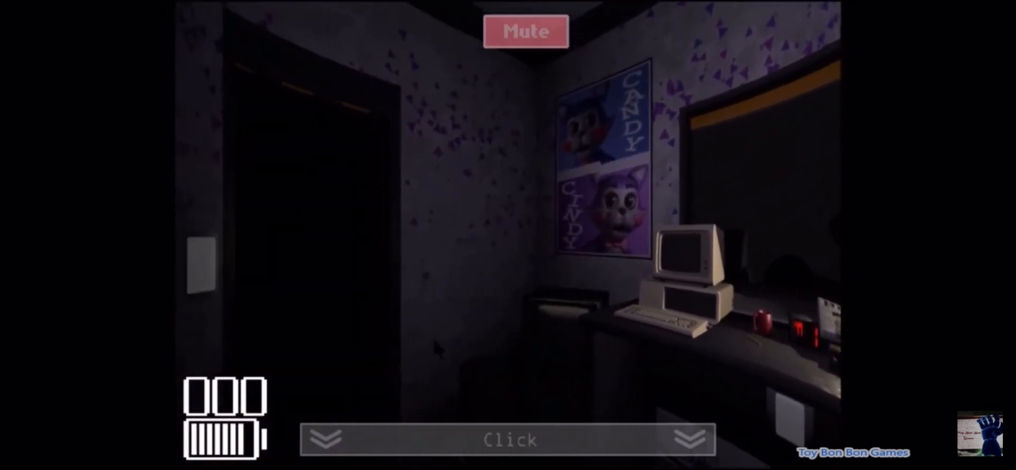
{"action": "left_click", "coordinate": [691, 439]}
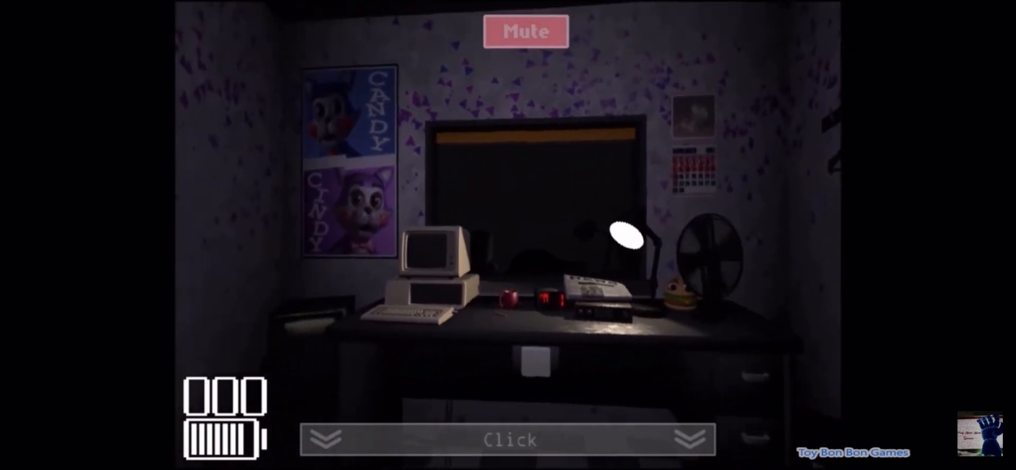
{"action": "left_click", "coordinate": [507, 439]}
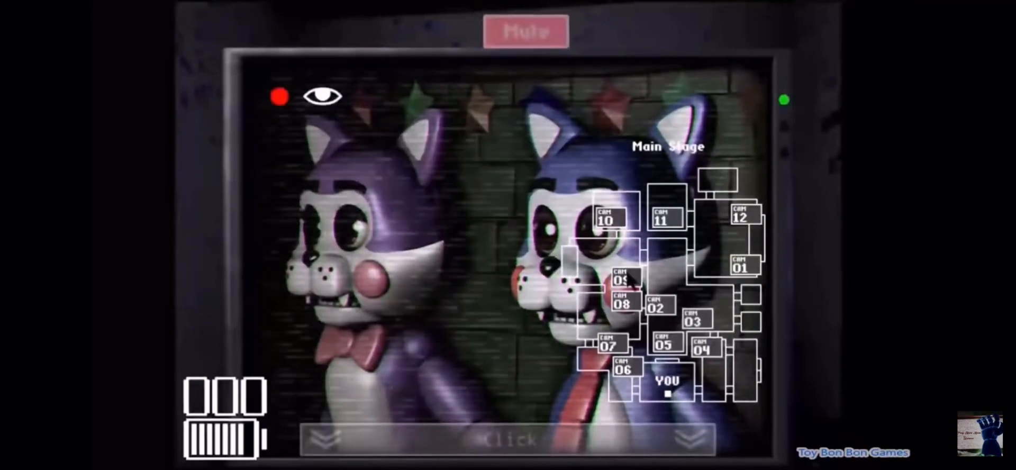
{"action": "left_click", "coordinate": [665, 217]}
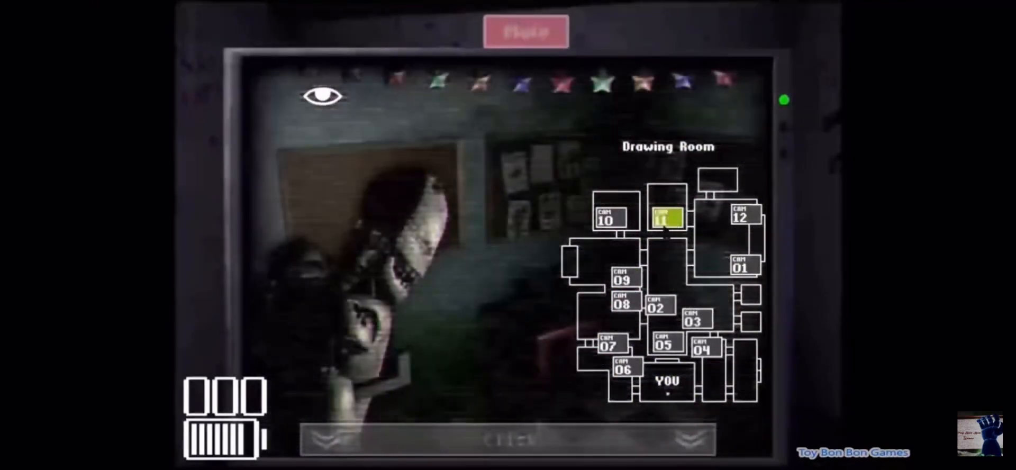
{"action": "left_click", "coordinate": [666, 217]}
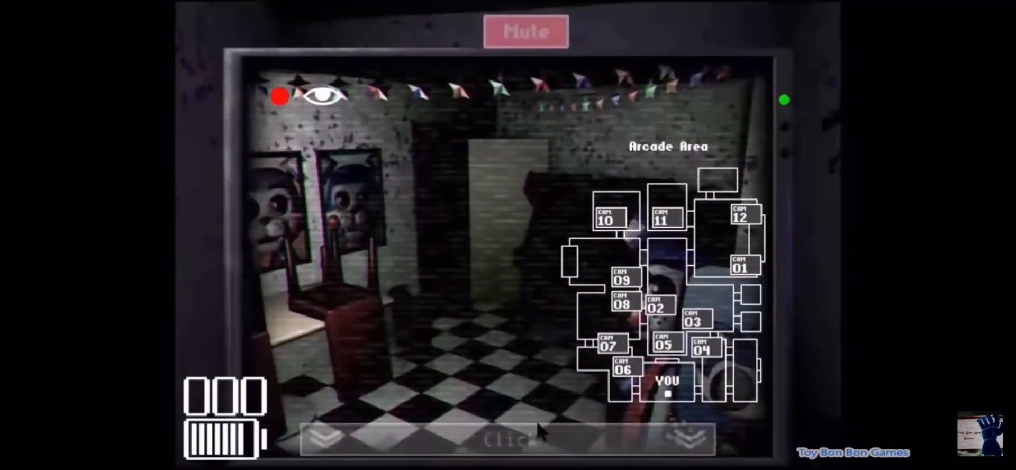
{"action": "left_click", "coordinate": [509, 440]}
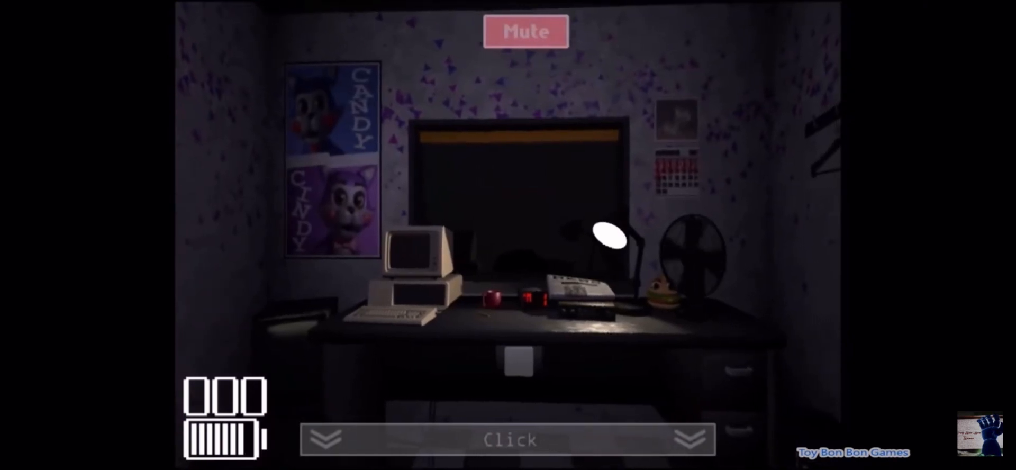
{"action": "left_click", "coordinate": [690, 439]}
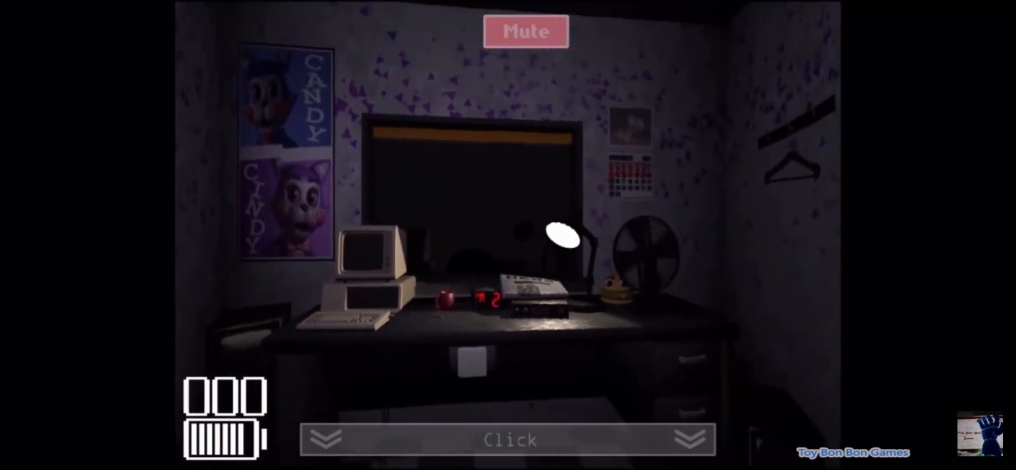
{"action": "left_click", "coordinate": [509, 439]}
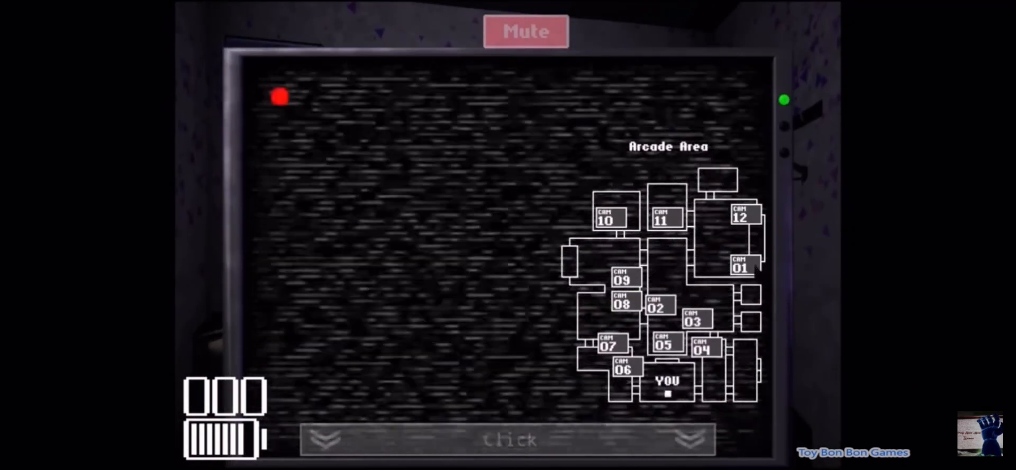
{"action": "left_click", "coordinate": [608, 218]}
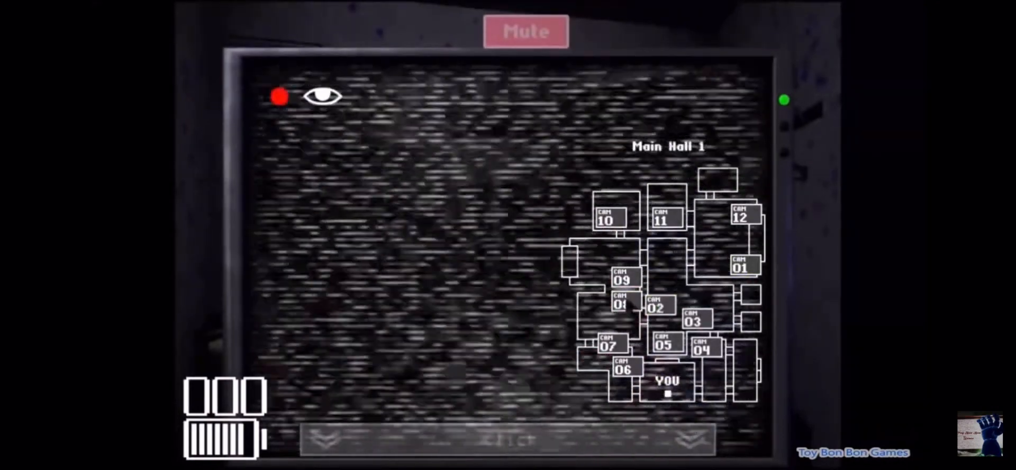
{"action": "left_click", "coordinate": [624, 279]}
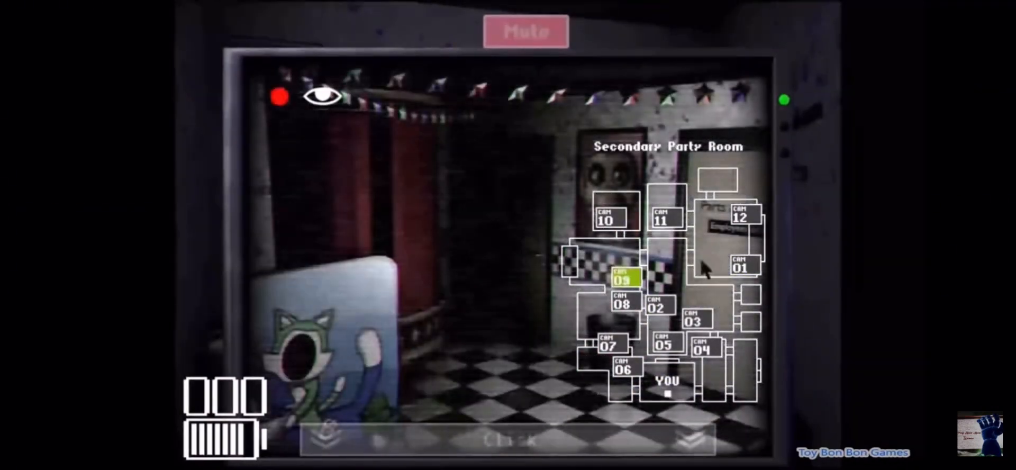
{"action": "left_click", "coordinate": [508, 439]}
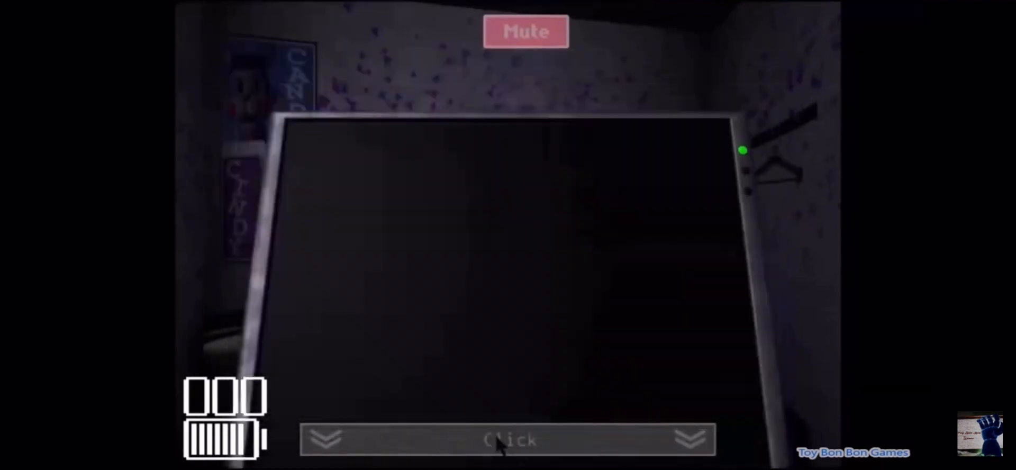
{"action": "left_click", "coordinate": [510, 439]}
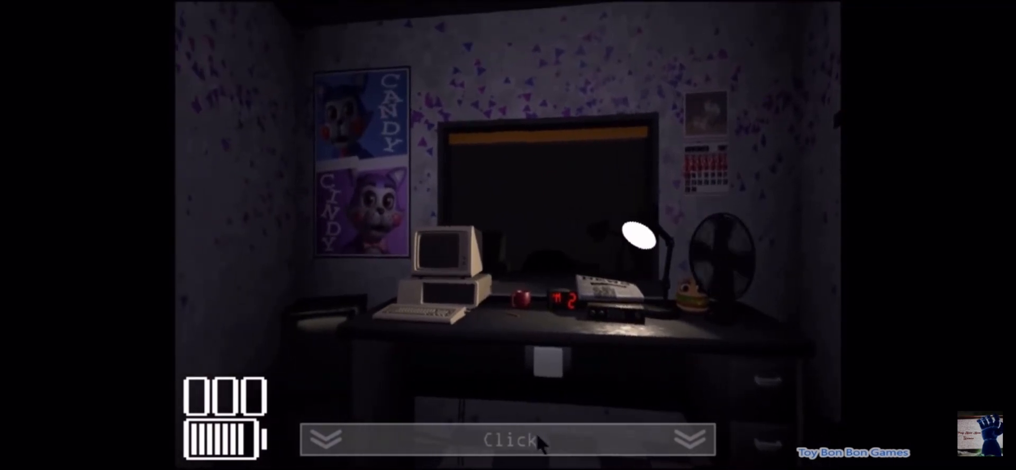
{"action": "left_click", "coordinate": [508, 439]}
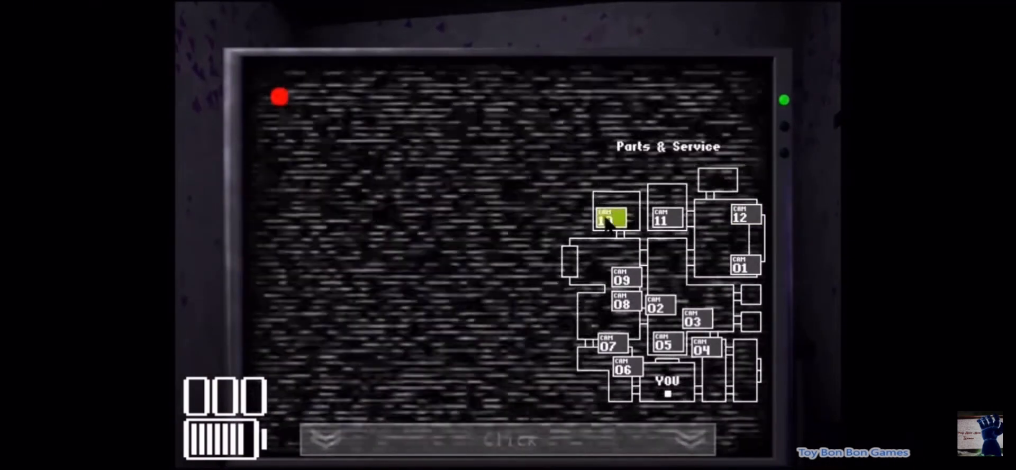
{"action": "left_click", "coordinate": [609, 218]}
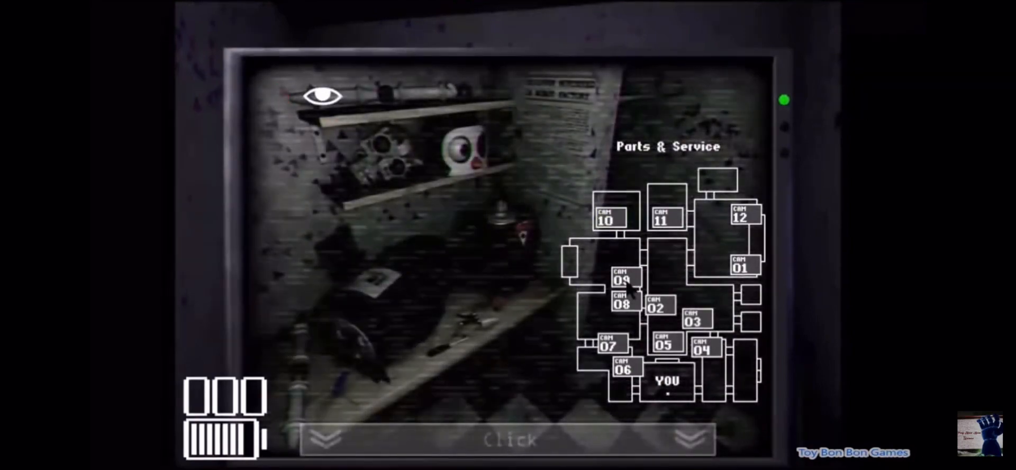
{"action": "left_click", "coordinate": [625, 305]}
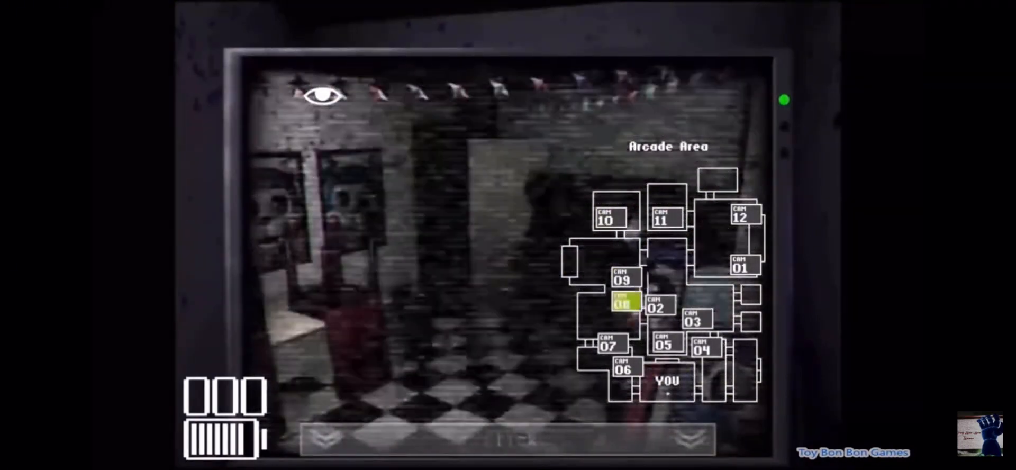
{"action": "left_click", "coordinate": [622, 301]}
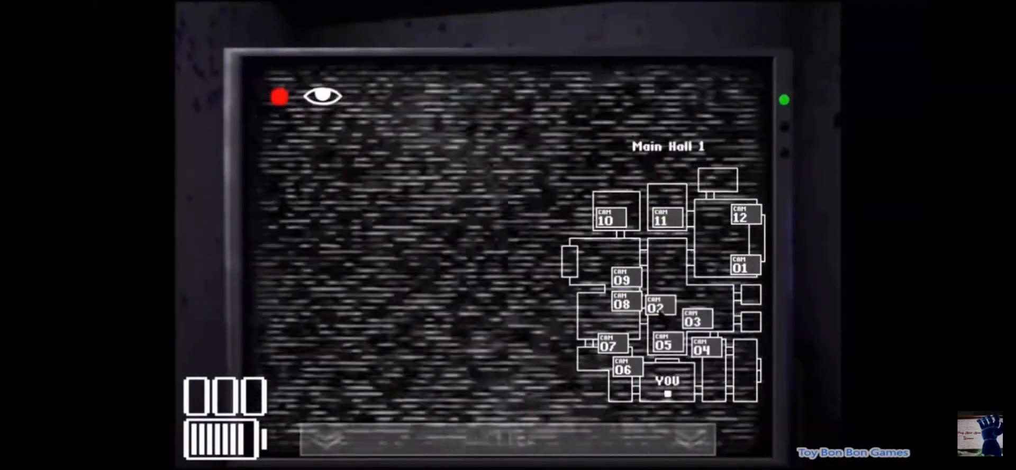
{"action": "left_click", "coordinate": [695, 319]}
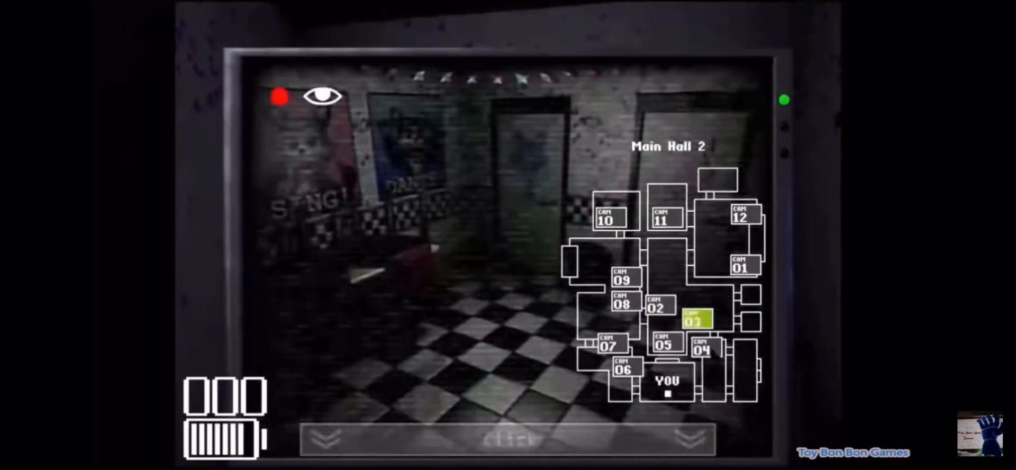
{"action": "left_click", "coordinate": [665, 346]}
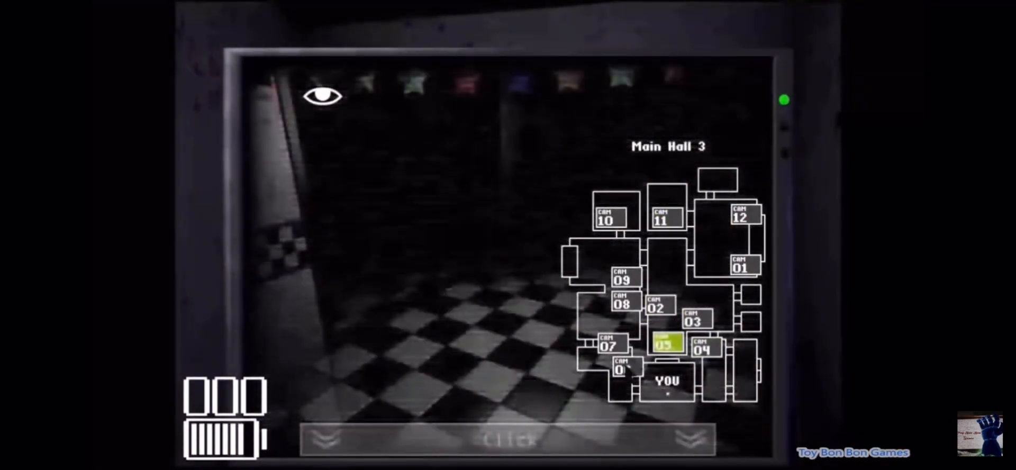
{"action": "left_click", "coordinate": [611, 345]}
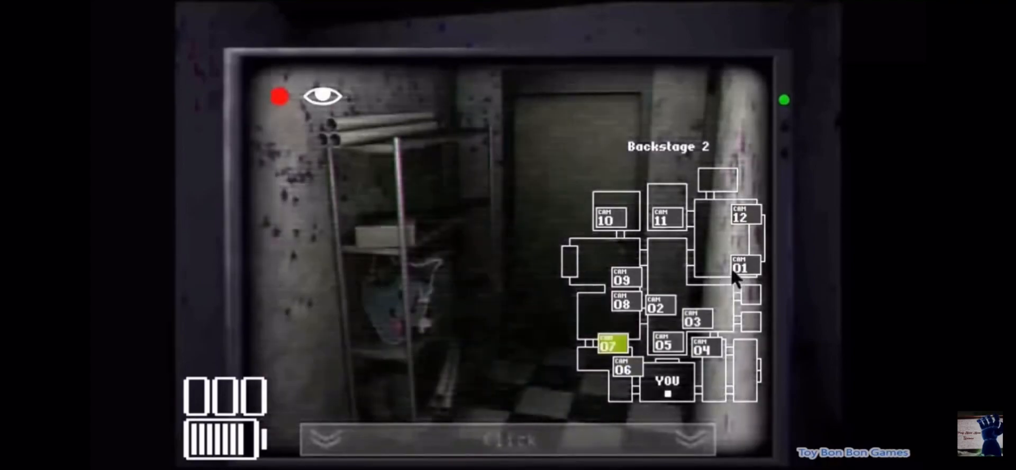
{"action": "left_click", "coordinate": [743, 216]}
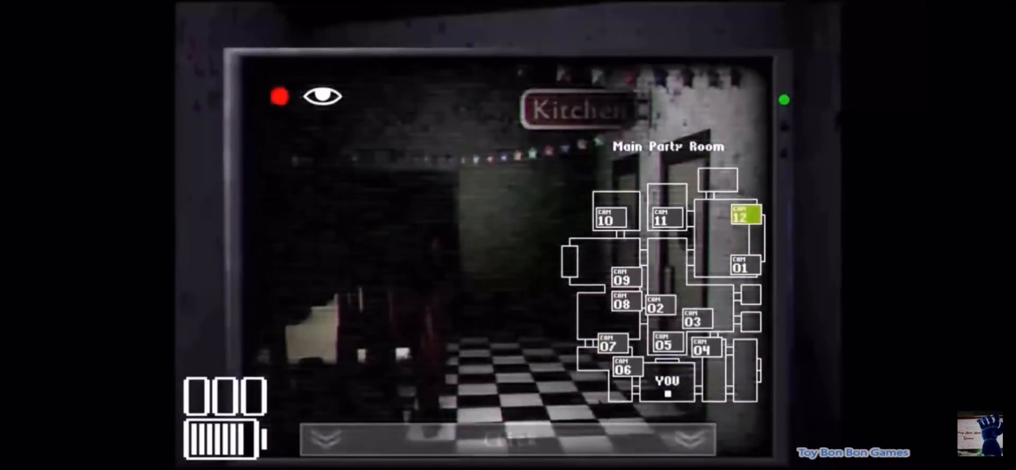
{"action": "left_click", "coordinate": [508, 439]}
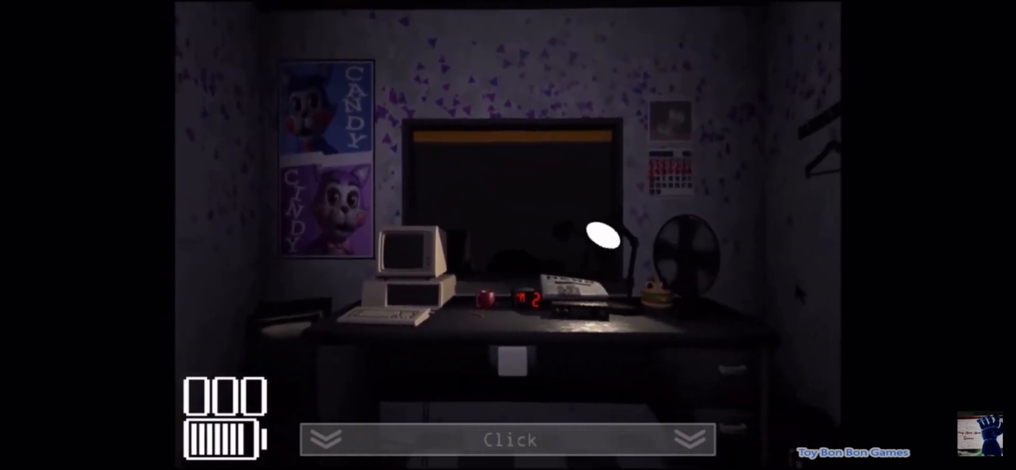
{"action": "left_click", "coordinate": [691, 440]}
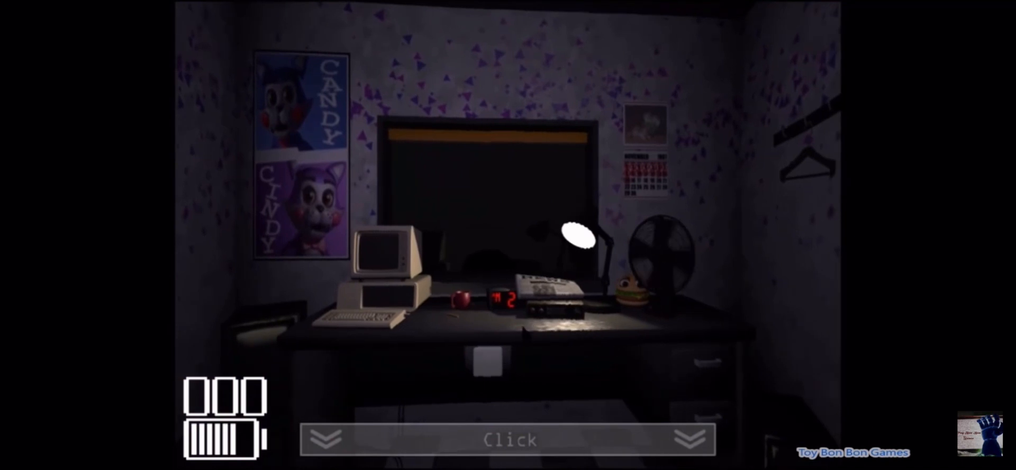
{"action": "left_click", "coordinate": [508, 439]}
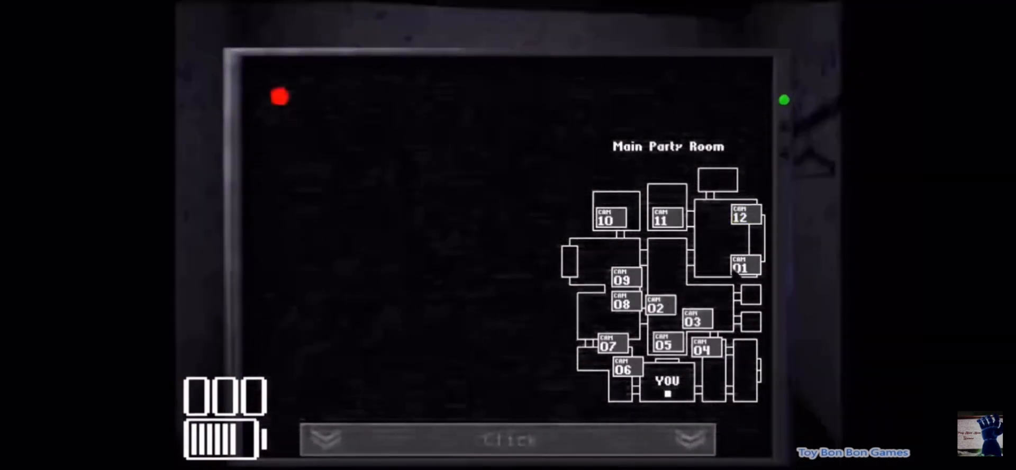
{"action": "left_click", "coordinate": [741, 265]}
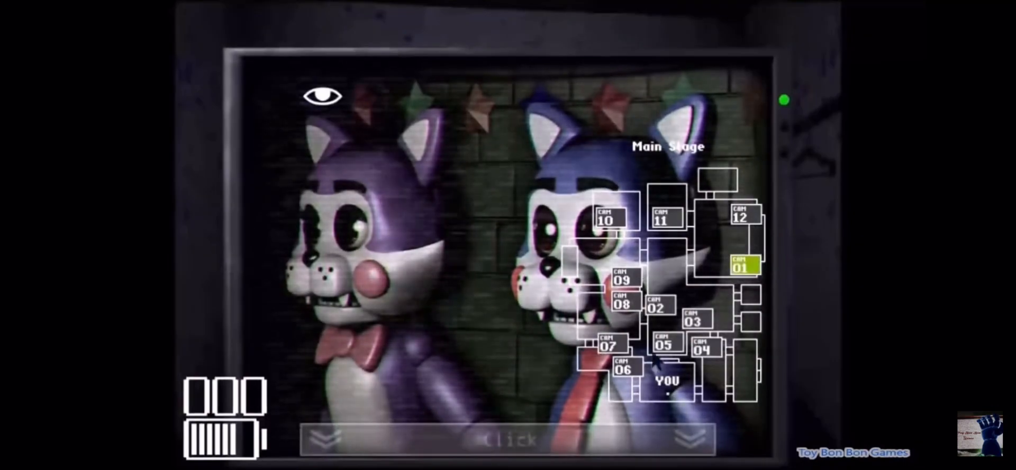
{"action": "left_click", "coordinate": [510, 440]}
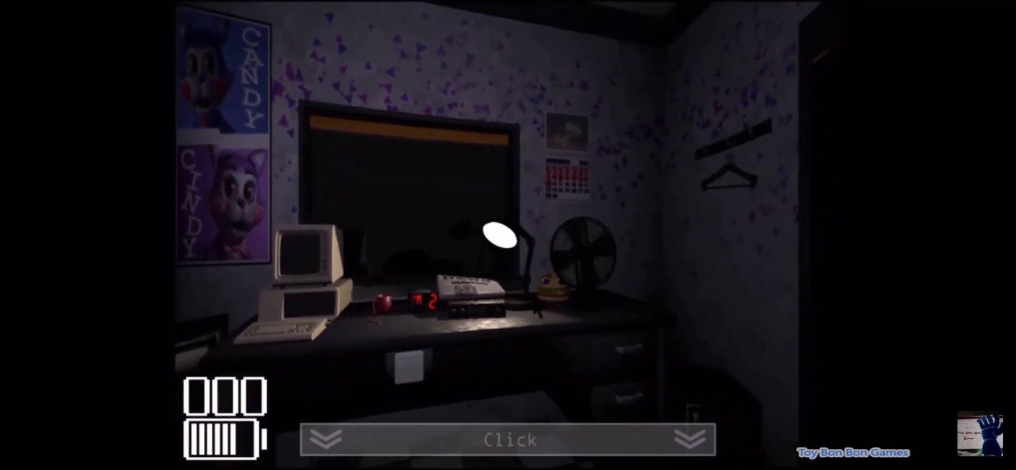
Step: Check the Secondary Party Room and Main Halls 1, 2 and 3 (CAM 09, 02, 03, 05)
{"action": "left_click", "coordinate": [508, 439]}
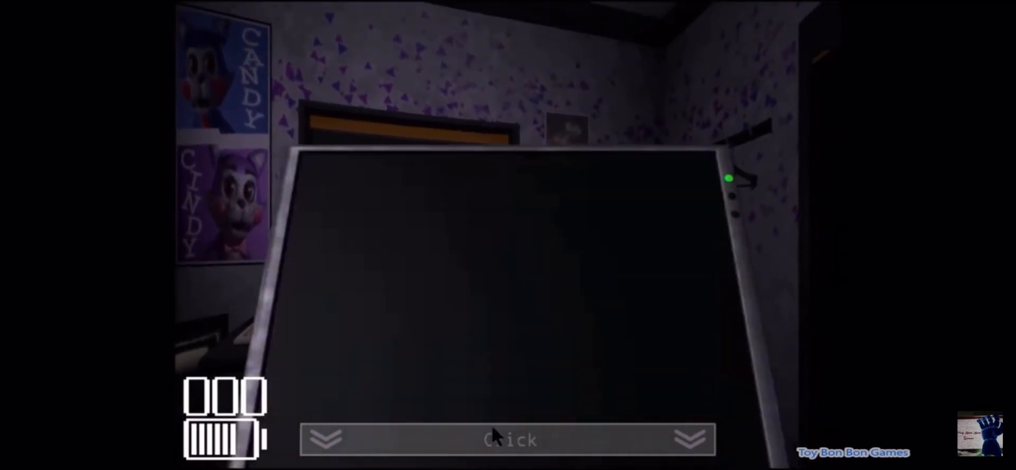
{"action": "left_click", "coordinate": [508, 440]}
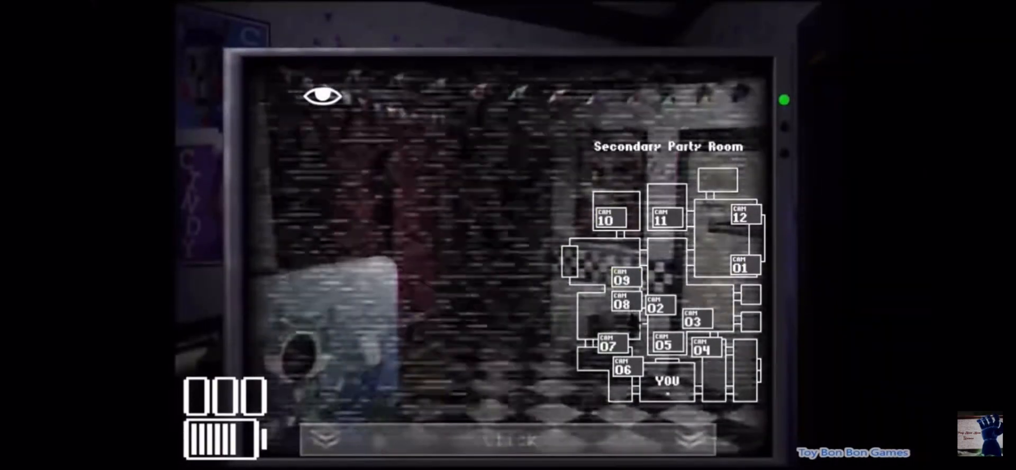
{"action": "left_click", "coordinate": [656, 306]}
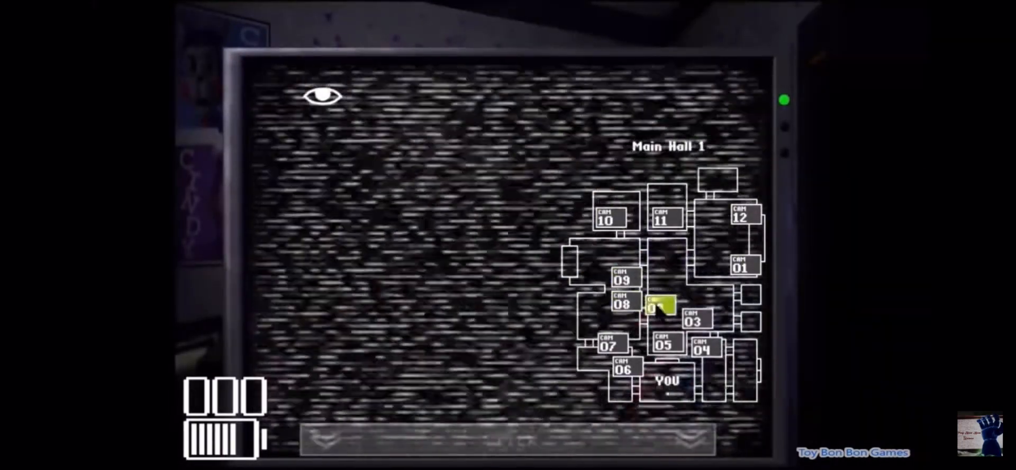
{"action": "left_click", "coordinate": [696, 318]}
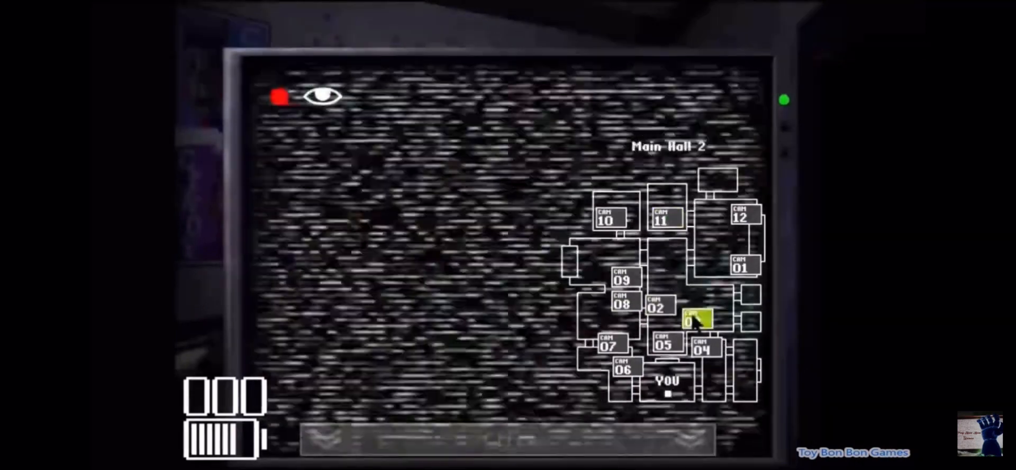
{"action": "left_click", "coordinate": [662, 344]}
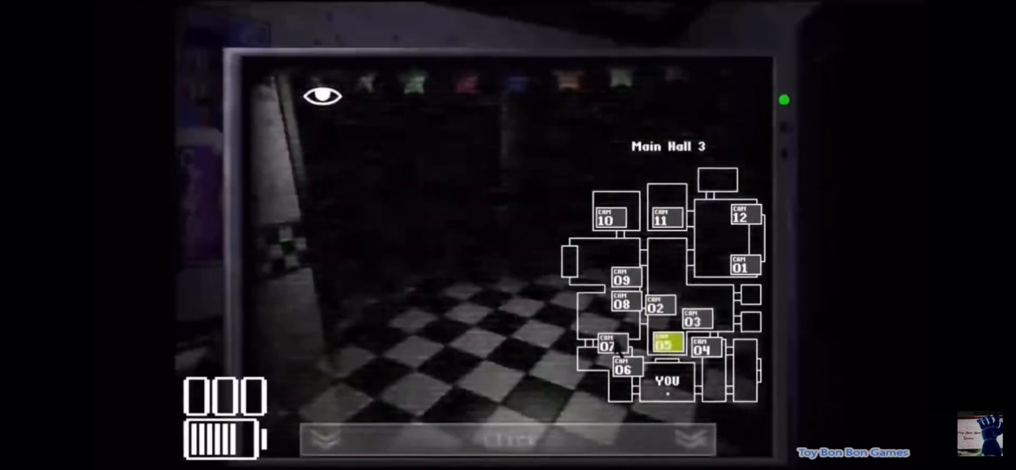
Step: Check Backstage 1, the Drawing Room and Main Hall 1 again, then return to the office
{"action": "left_click", "coordinate": [625, 365]}
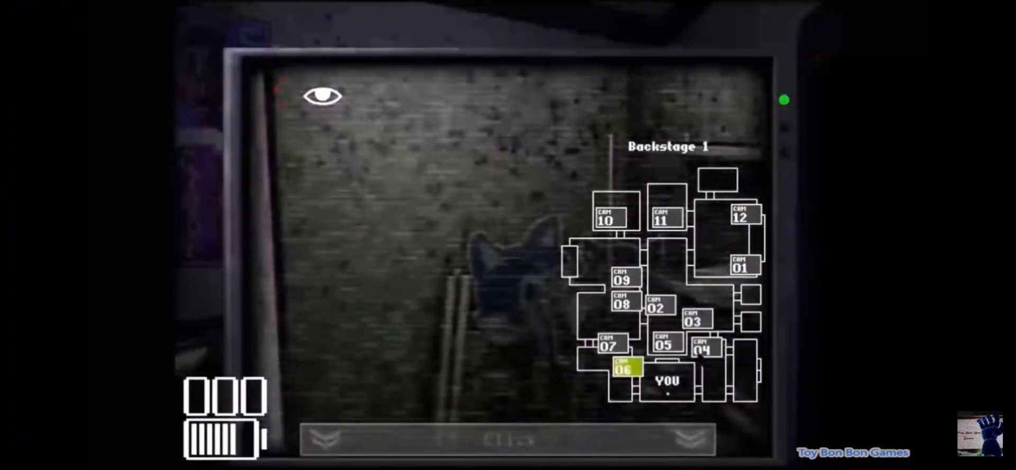
{"action": "left_click", "coordinate": [696, 318]}
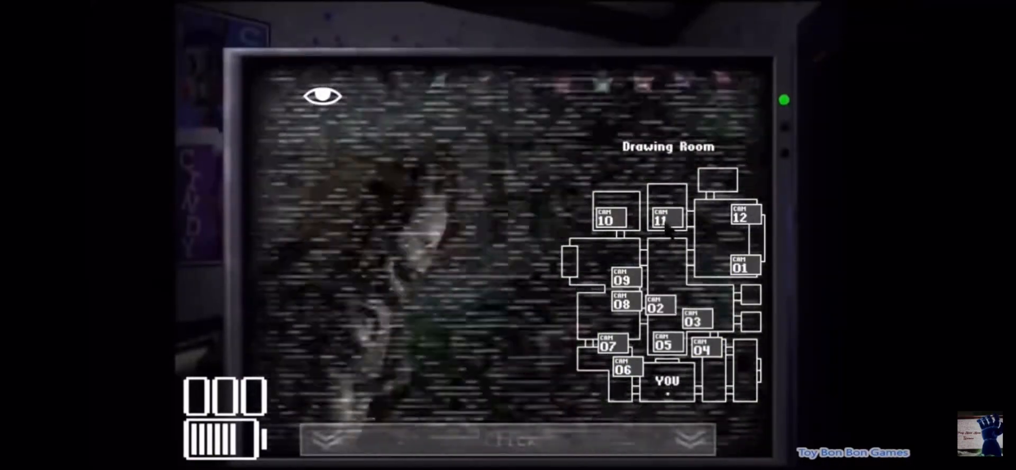
{"action": "left_click", "coordinate": [657, 306]}
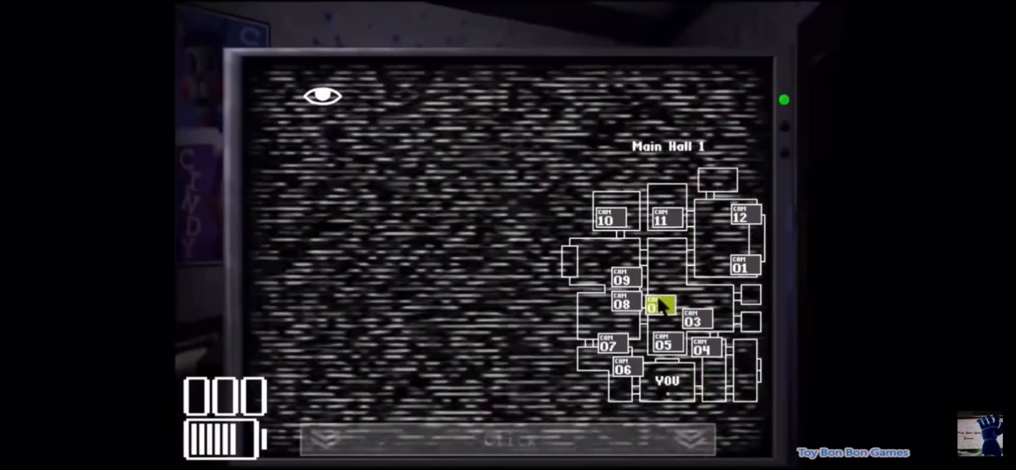
{"action": "left_click", "coordinate": [657, 307]}
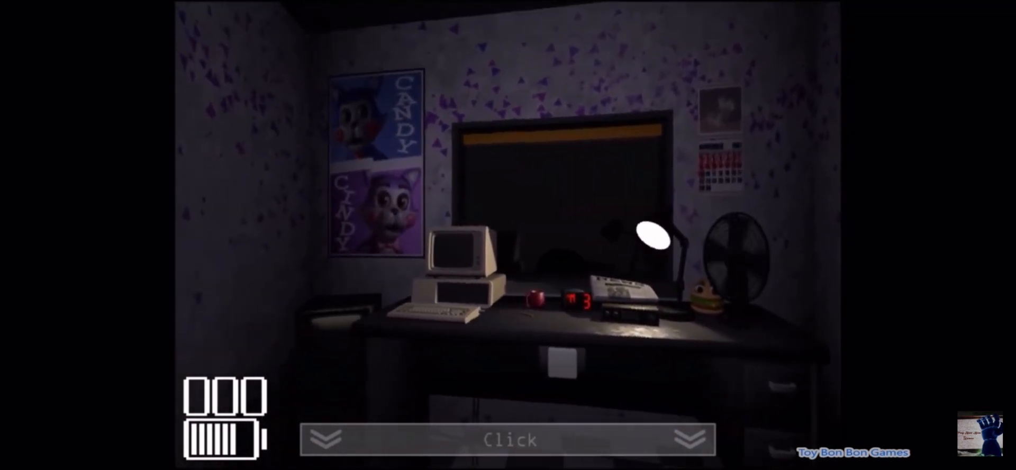
Step: Recheck Main Hall 1 (CAM 02) and return to the office with the clock at 3 AM
{"action": "left_click", "coordinate": [507, 440]}
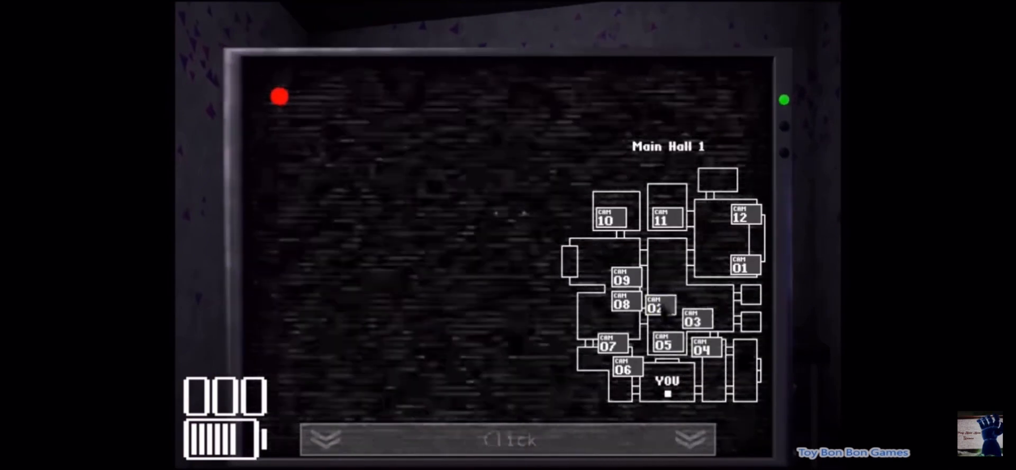
{"action": "left_click", "coordinate": [656, 306]}
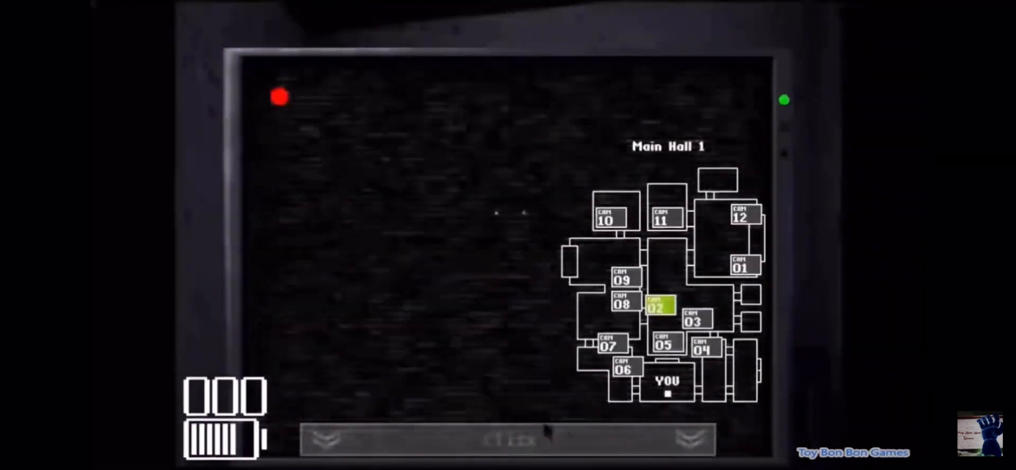
{"action": "left_click", "coordinate": [507, 439]}
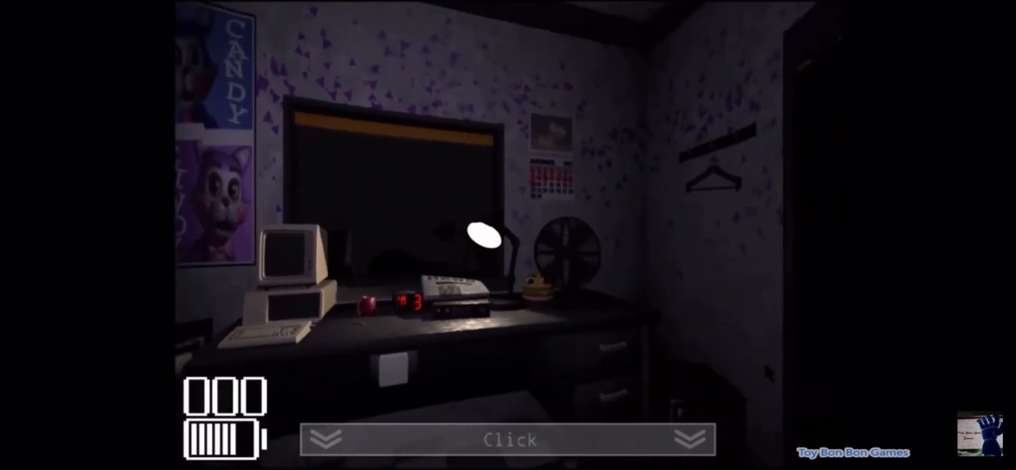
Step: Check the Main Party Room, Main Stage and Parts & Service cameras (CAM 12, 01, 10)
{"action": "left_click", "coordinate": [507, 440]}
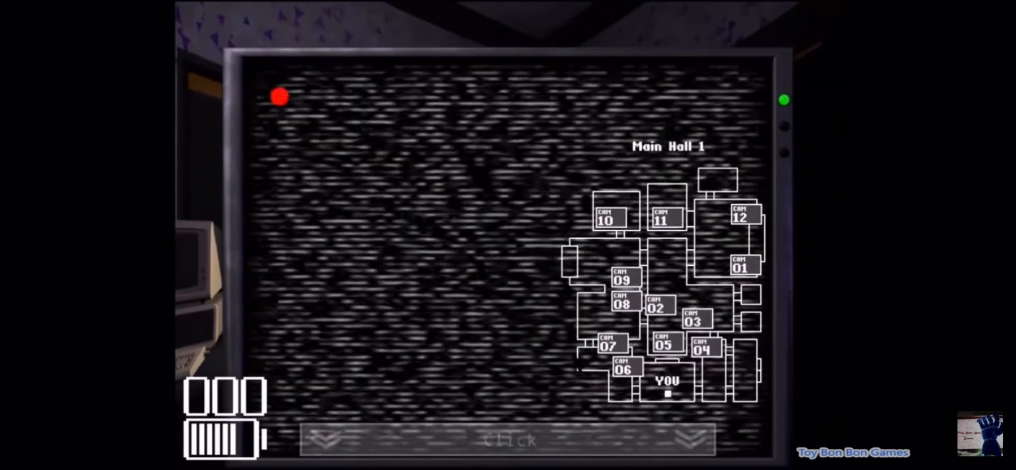
{"action": "left_click", "coordinate": [743, 216]}
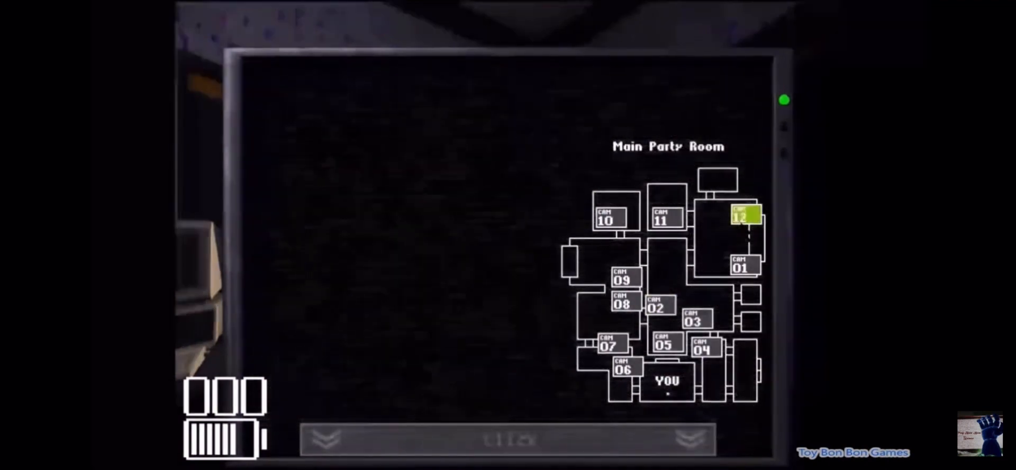
{"action": "left_click", "coordinate": [742, 266]}
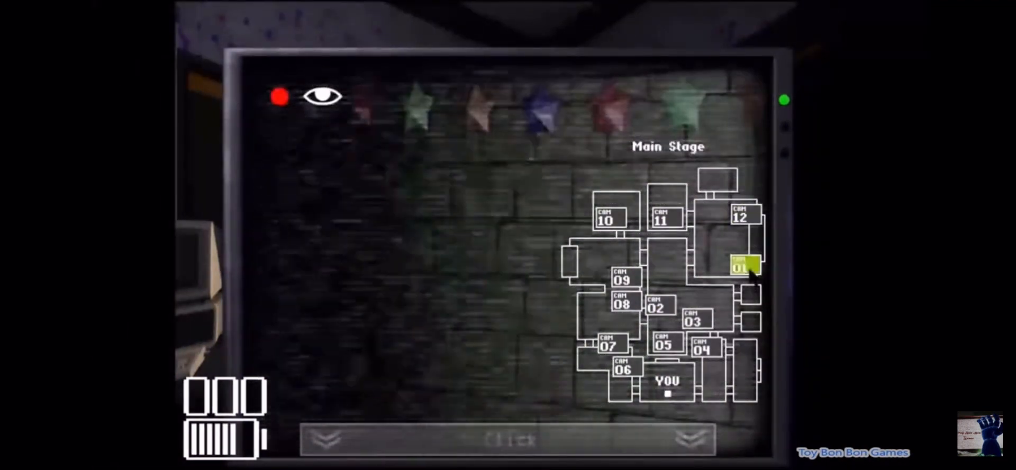
{"action": "left_click", "coordinate": [609, 219]}
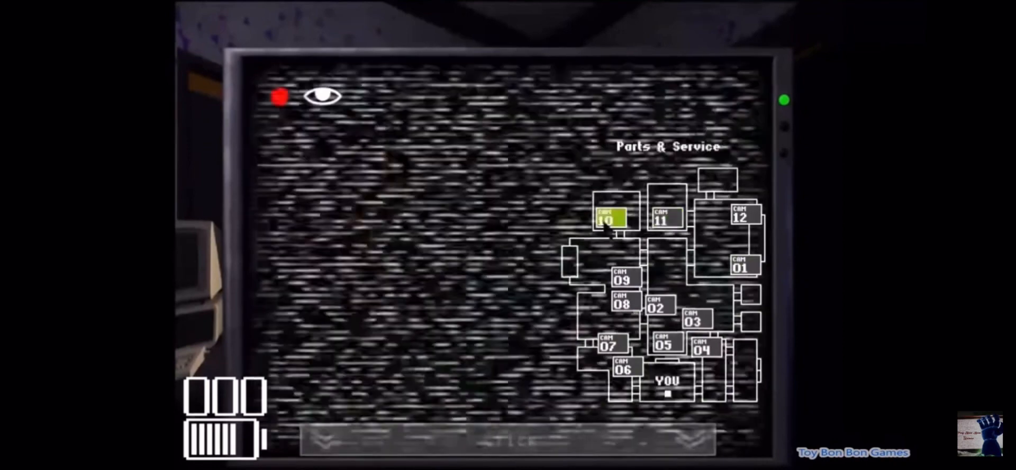
Step: Check the Arcade Area and Main Hall 1, spotting the animatronic cat, then return to the office
{"action": "left_click", "coordinate": [623, 305]}
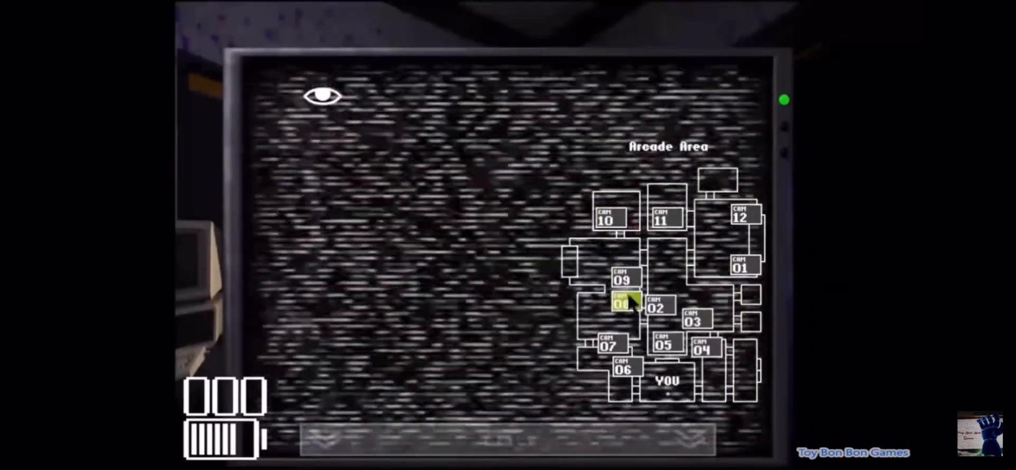
{"action": "left_click", "coordinate": [625, 305]}
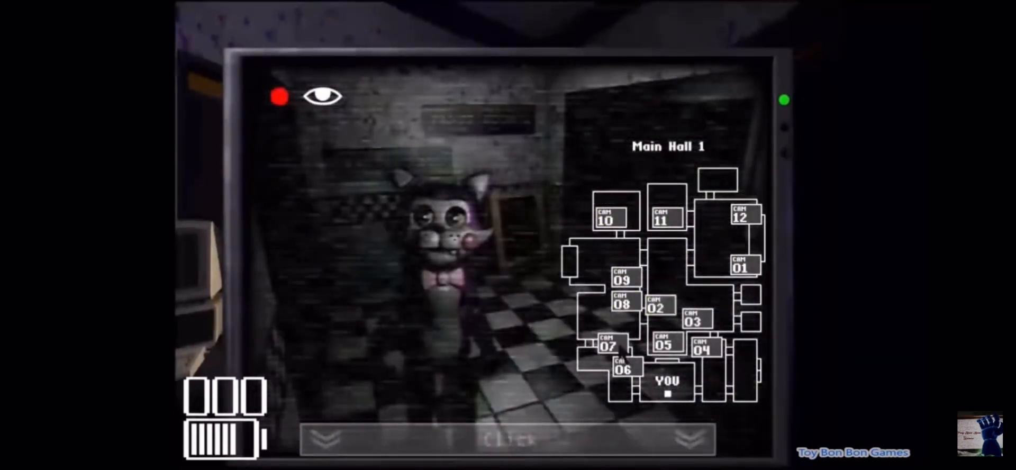
{"action": "left_click", "coordinate": [657, 306]}
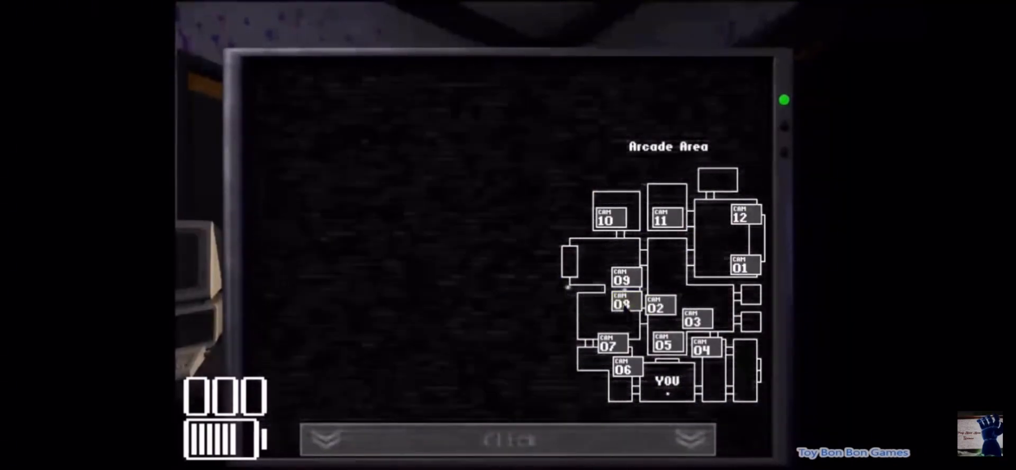
{"action": "left_click", "coordinate": [507, 439]}
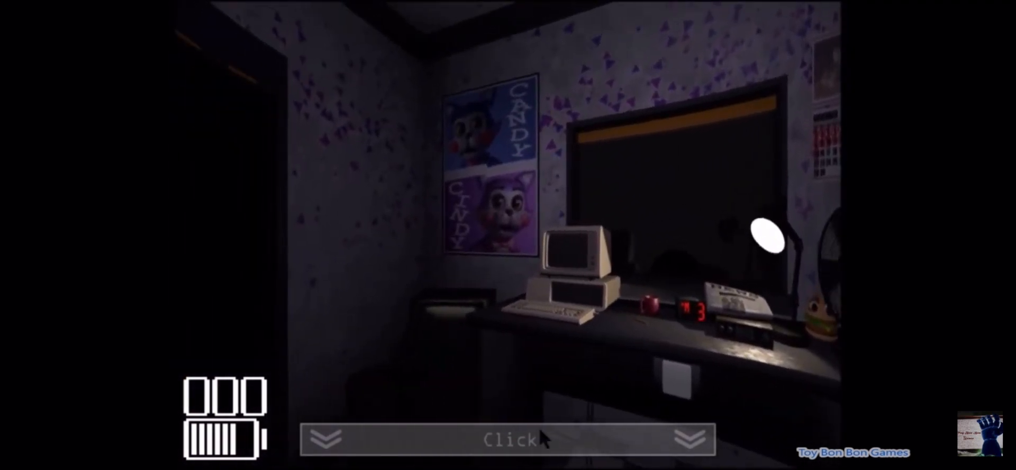
Step: Check Main Hall 1 (CAM 02) and Backstage 2 (CAM 07), then return to the office
{"action": "left_click", "coordinate": [507, 440]}
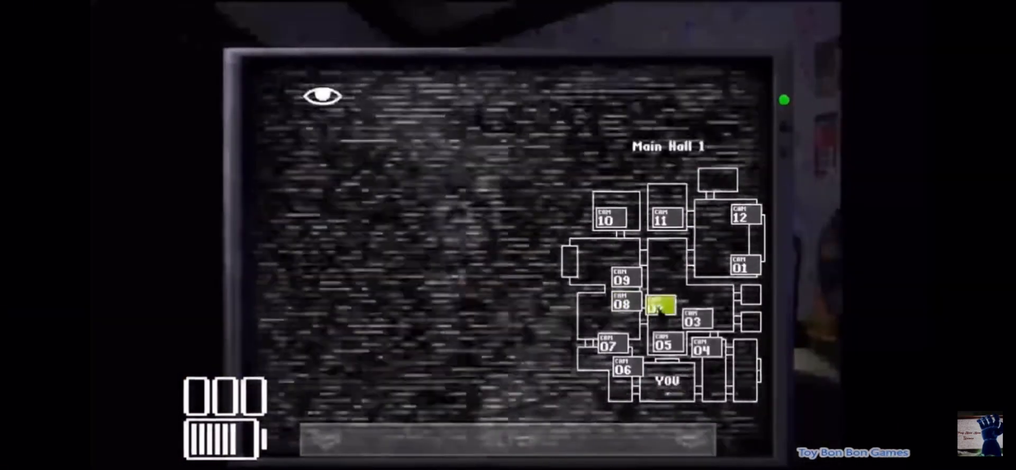
{"action": "left_click", "coordinate": [607, 345]}
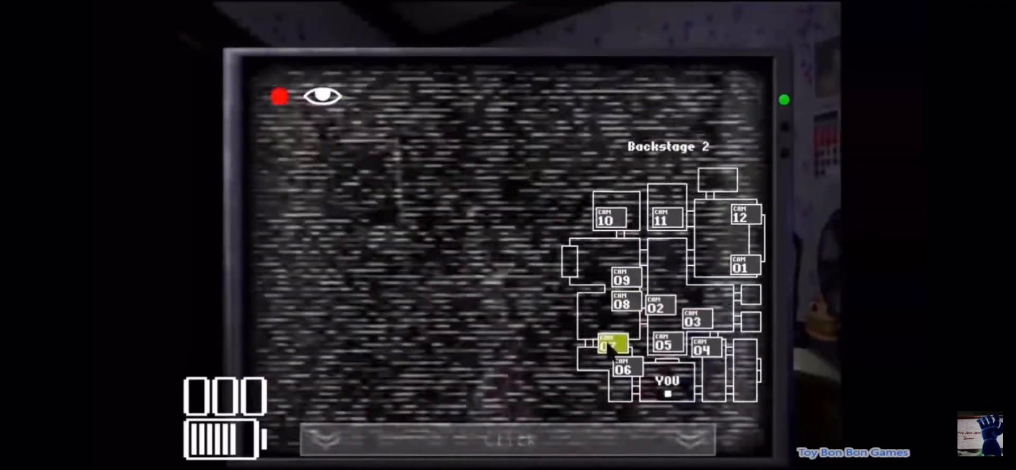
{"action": "left_click", "coordinate": [624, 278]}
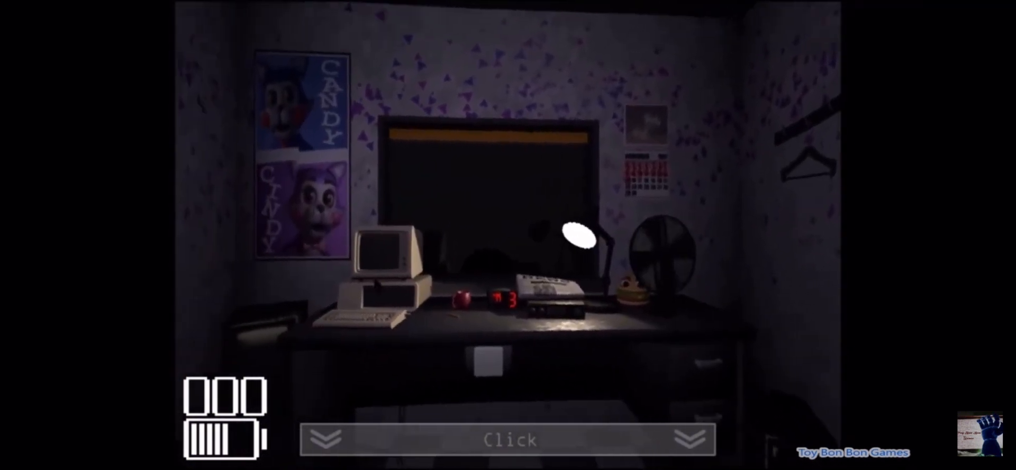
Step: Check the Secondary Party Room (CAM 11) and Parts & Service (CAM 10), then return to the office at 4 AM
{"action": "left_click", "coordinate": [508, 440]}
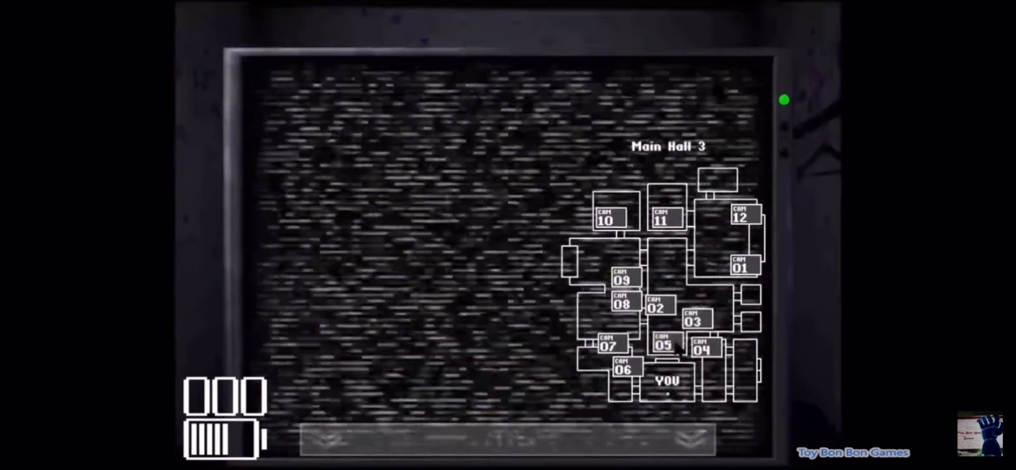
{"action": "left_click", "coordinate": [657, 307]}
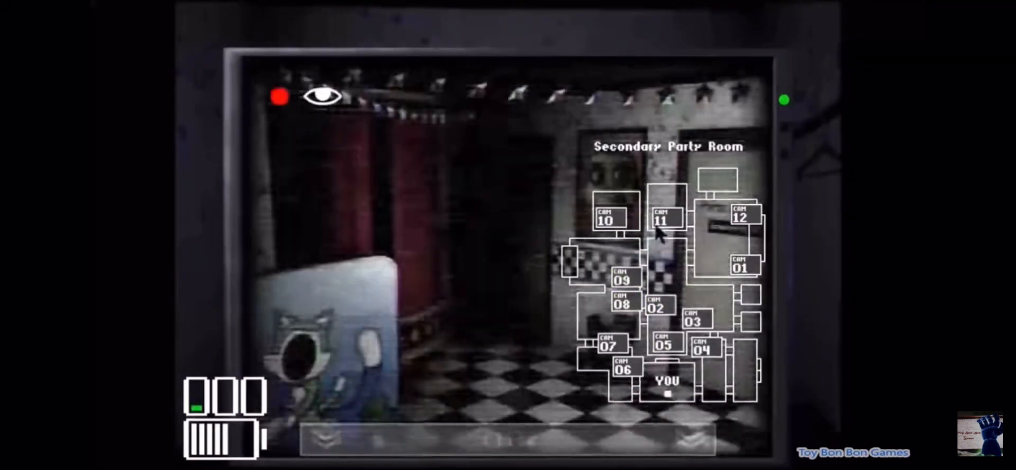
{"action": "left_click", "coordinate": [608, 219]}
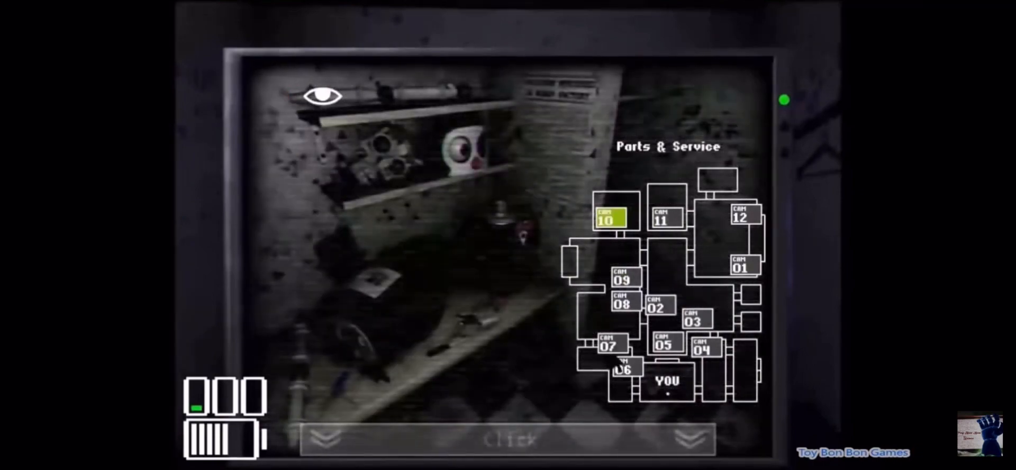
{"action": "left_click", "coordinate": [625, 369]}
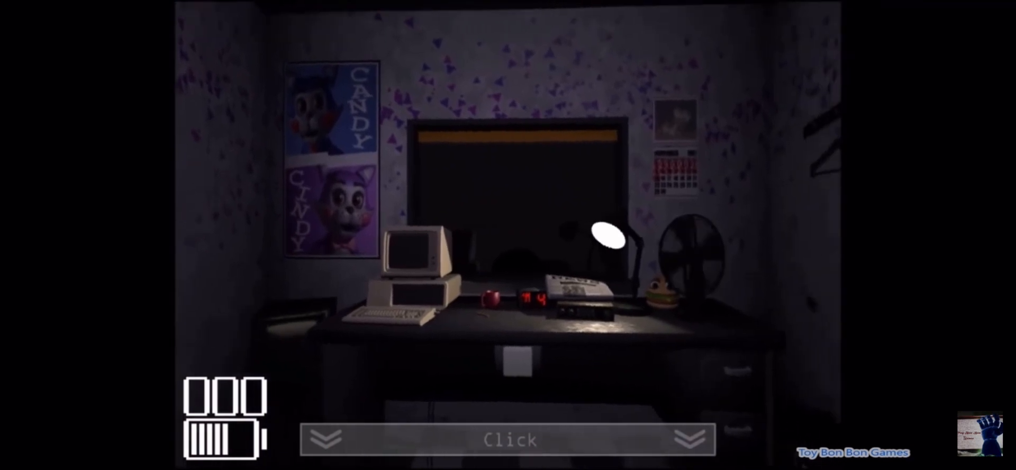
Step: Look left, then check Backstage 1, Backstage 2, Entrance Hall and the Drawing Room
{"action": "left_click", "coordinate": [691, 440]}
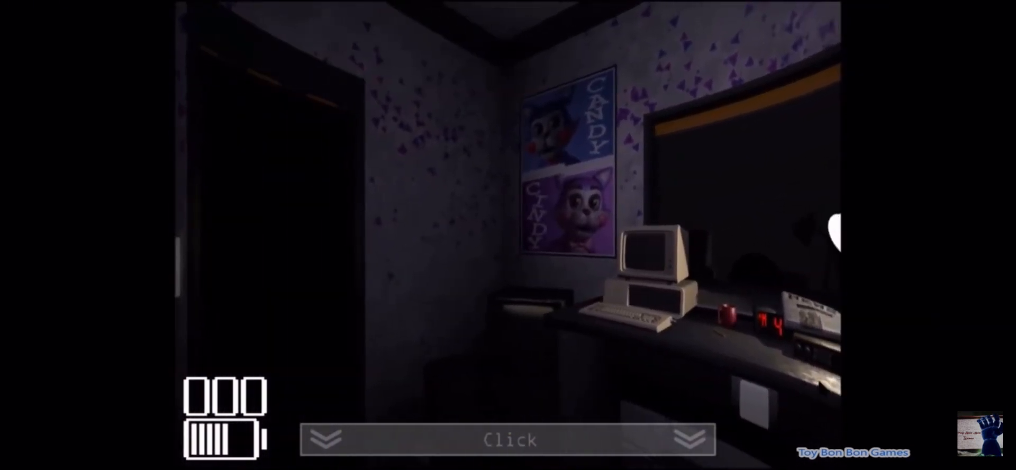
{"action": "left_click", "coordinate": [509, 439]}
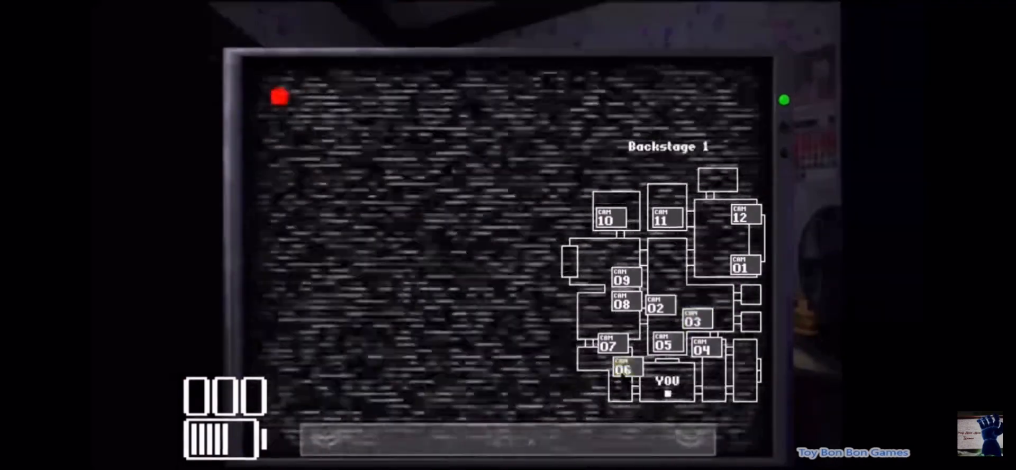
{"action": "left_click", "coordinate": [608, 344]}
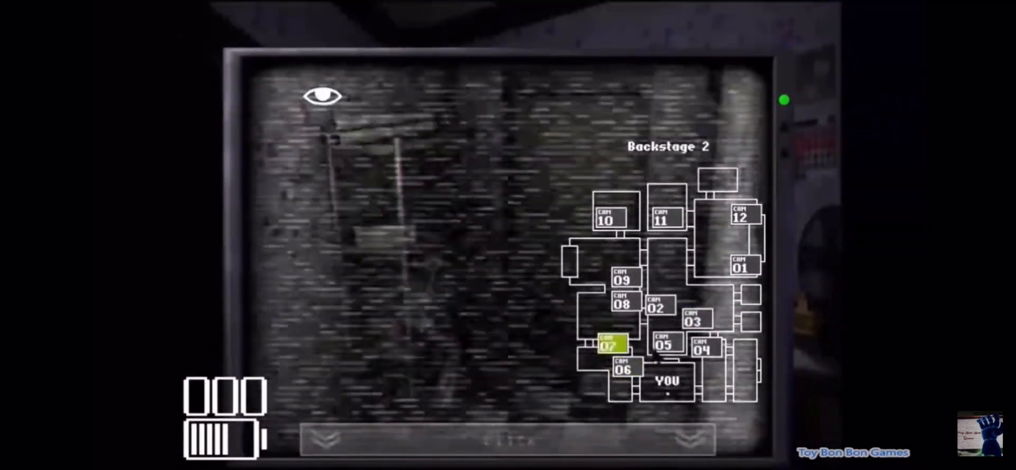
{"action": "left_click", "coordinate": [703, 349]}
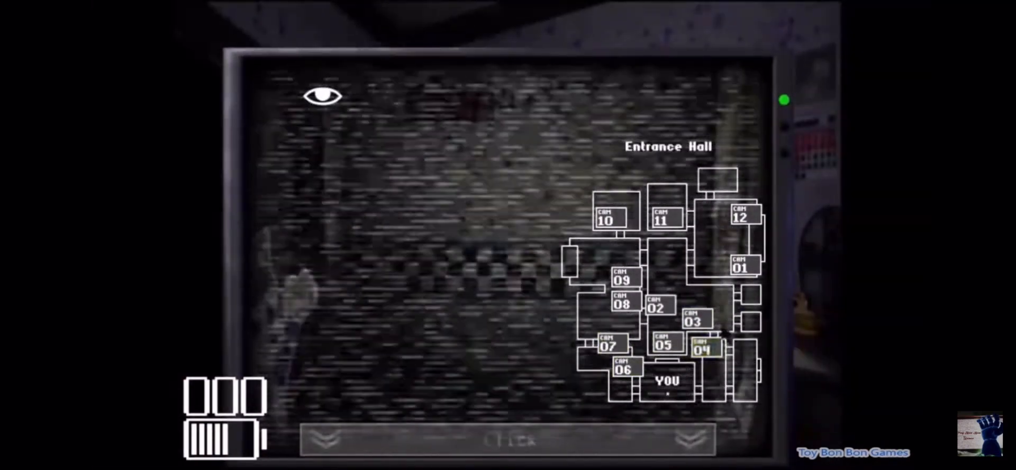
{"action": "left_click", "coordinate": [657, 304]}
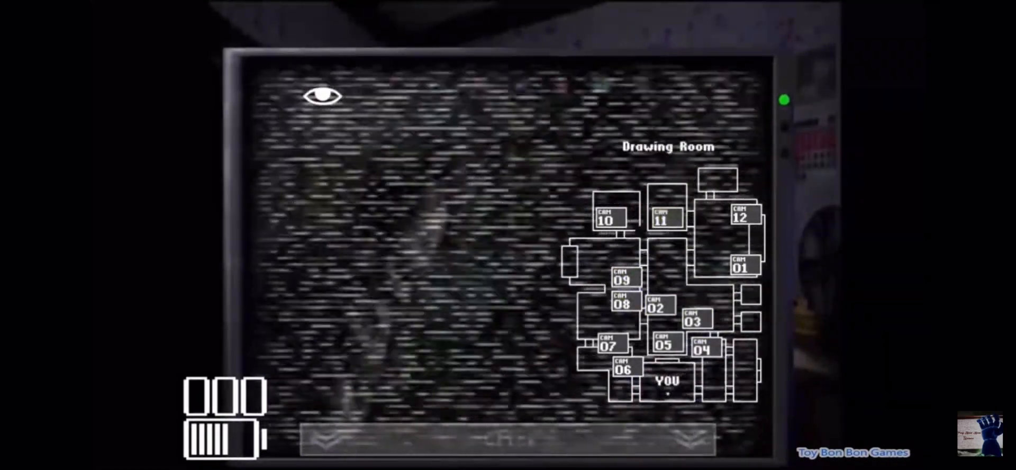
{"action": "left_click", "coordinate": [741, 217]}
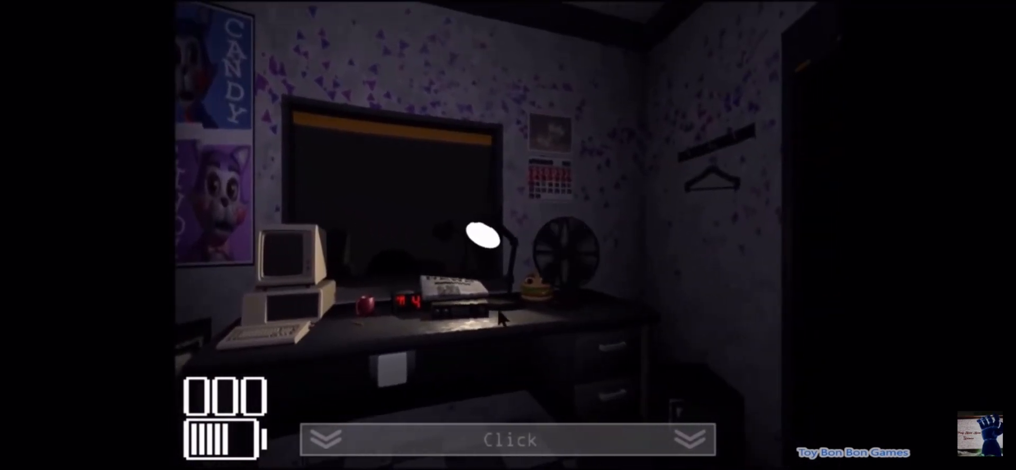
Step: Check the Main Stage, Main Hall 1 and Secondary Party Room, then return to the office
{"action": "left_click", "coordinate": [508, 439]}
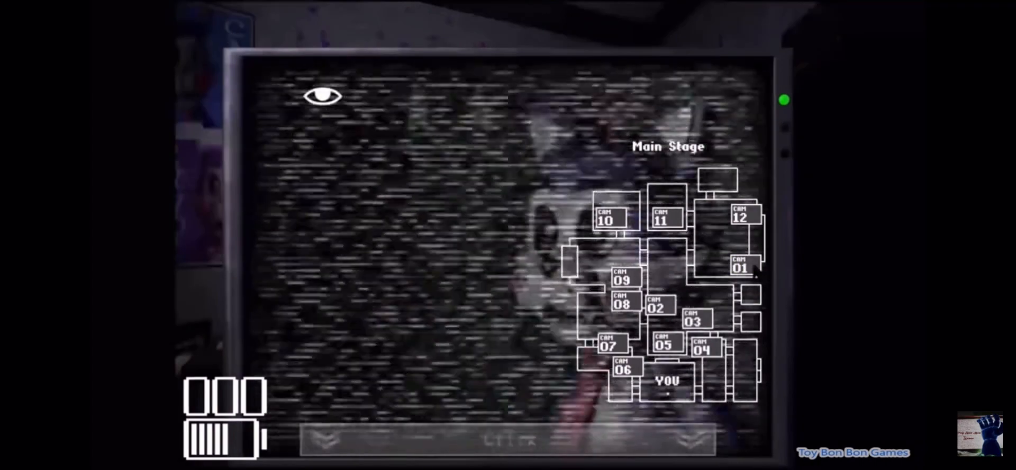
{"action": "left_click", "coordinate": [657, 305]}
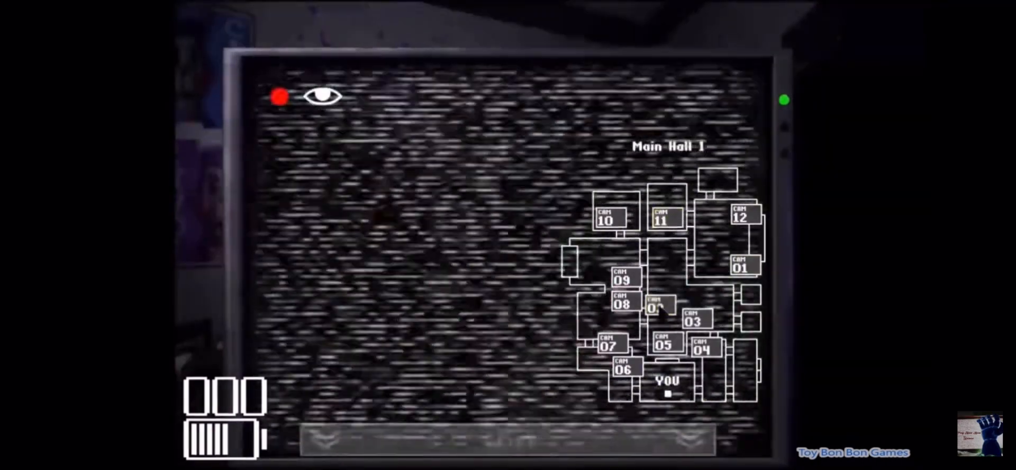
{"action": "left_click", "coordinate": [623, 278]}
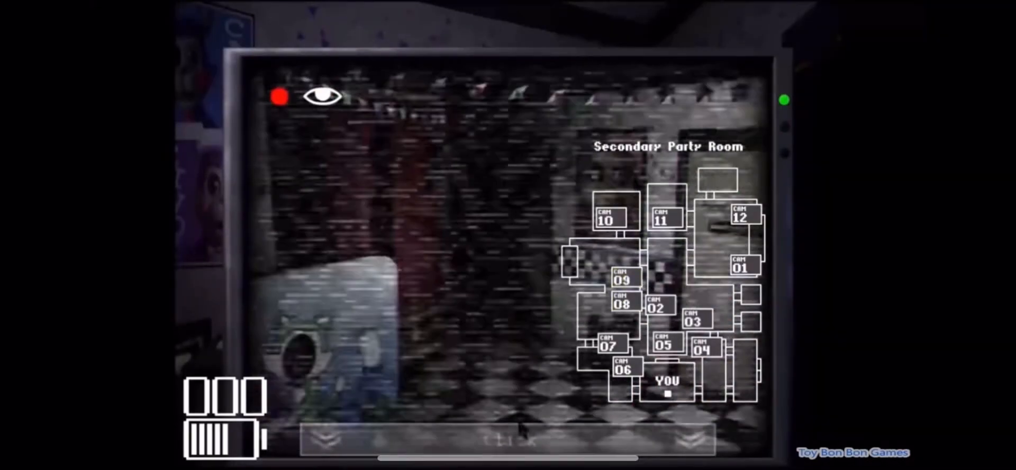
{"action": "left_click", "coordinate": [507, 440]}
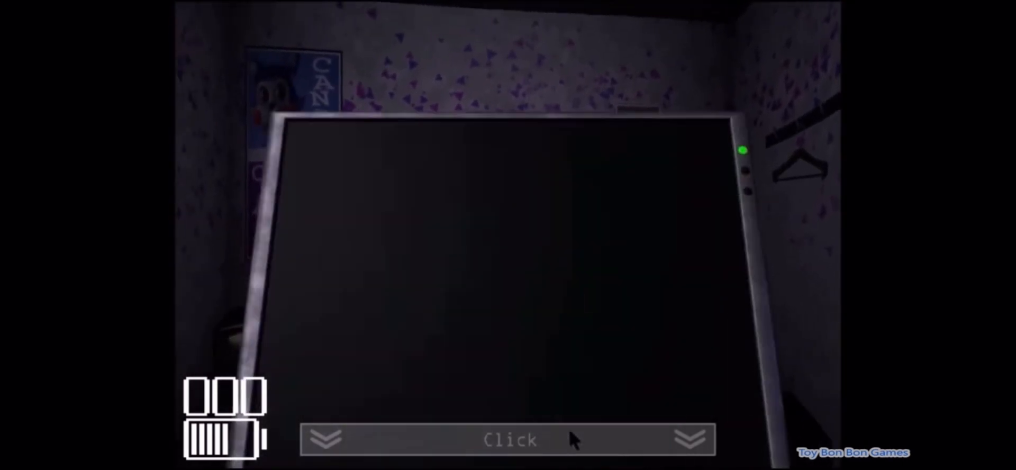
Step: Raise the monitor, check Main Hall 1, and lower it back to the office
{"action": "left_click", "coordinate": [507, 439]}
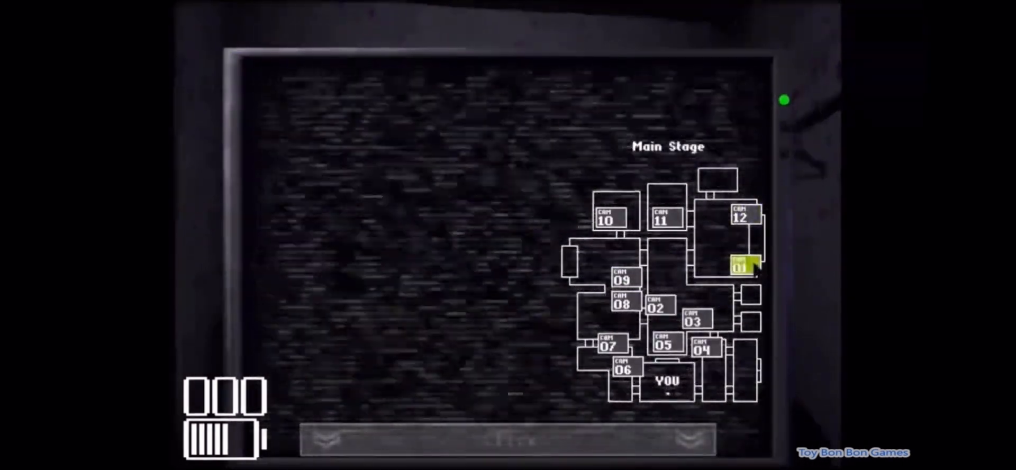
{"action": "left_click", "coordinate": [666, 219]}
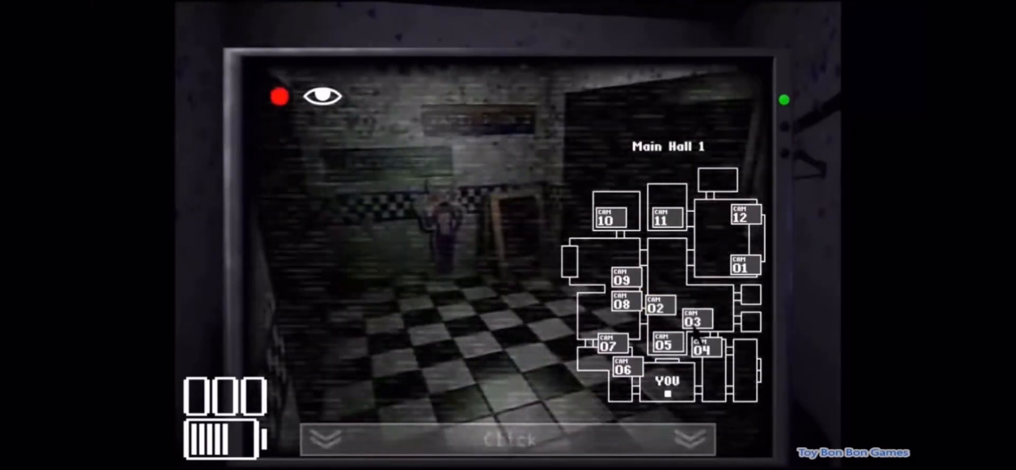
{"action": "left_click", "coordinate": [696, 317]}
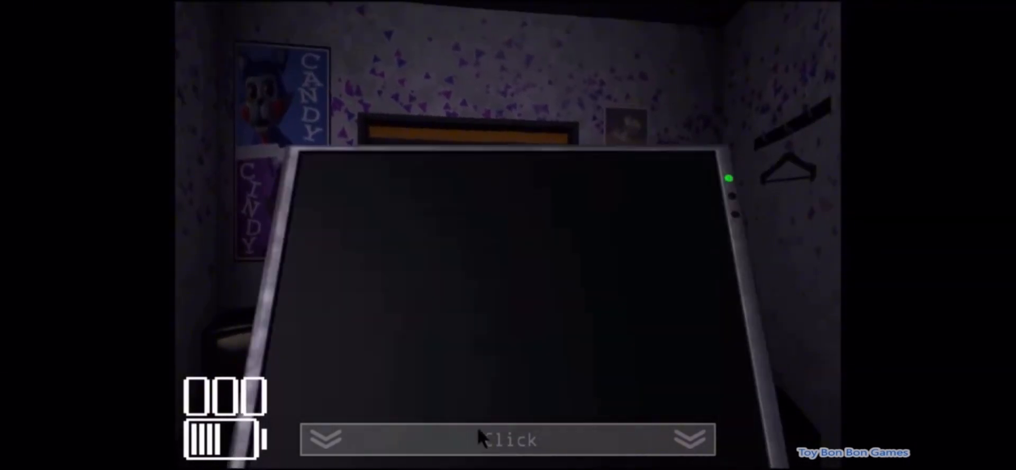
Step: Do a second pass over Main Hall 1 and Main Hall 3, then return to the office at 5 AM
{"action": "left_click", "coordinate": [507, 440]}
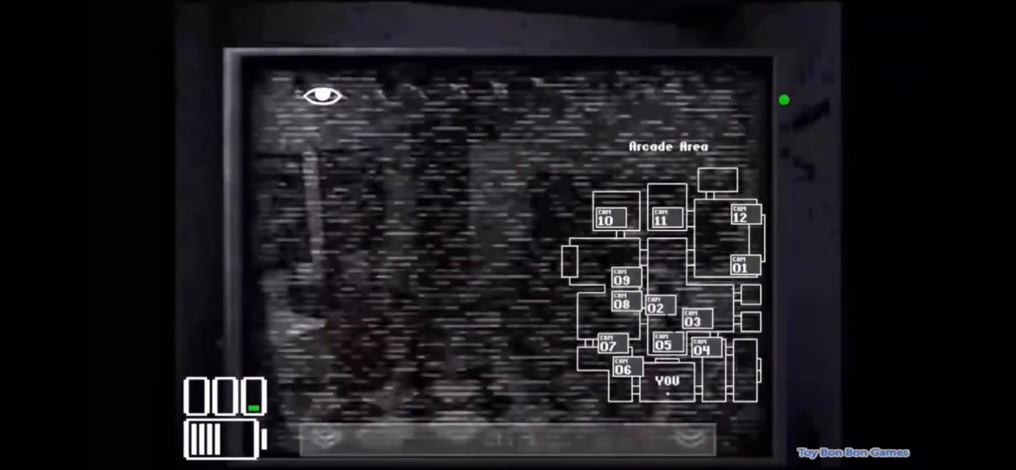
{"action": "left_click", "coordinate": [661, 306]}
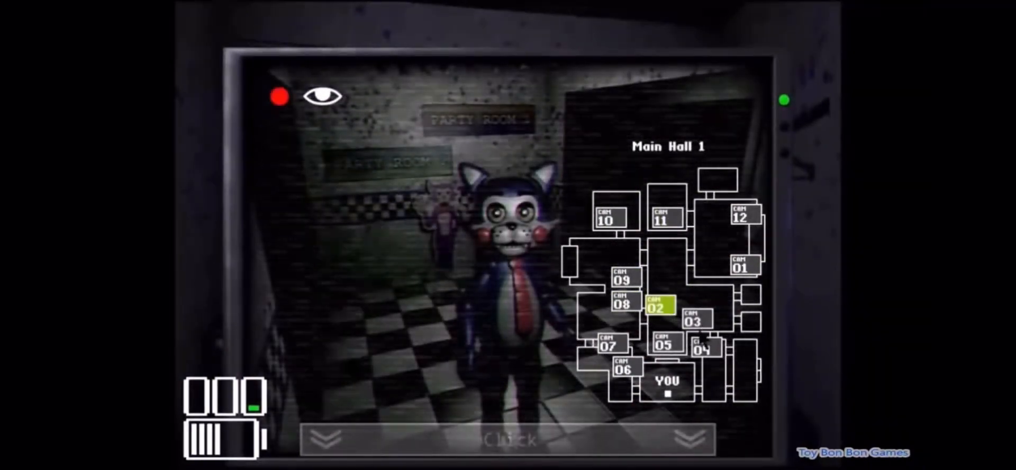
{"action": "left_click", "coordinate": [665, 342]}
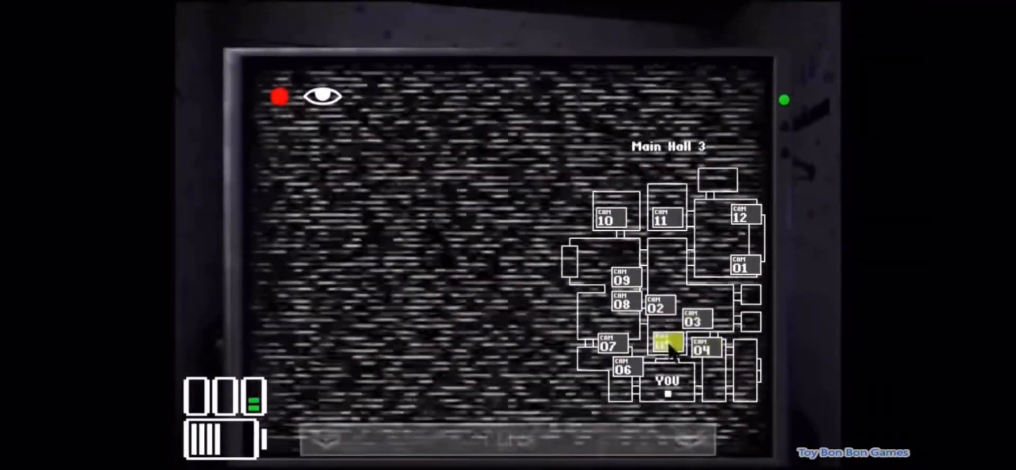
{"action": "left_click", "coordinate": [507, 440]}
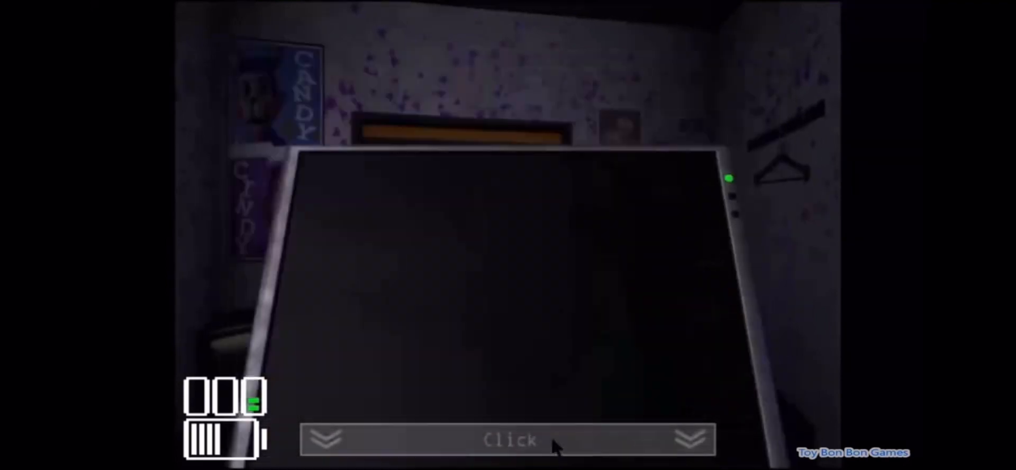
{"action": "left_click", "coordinate": [510, 439]}
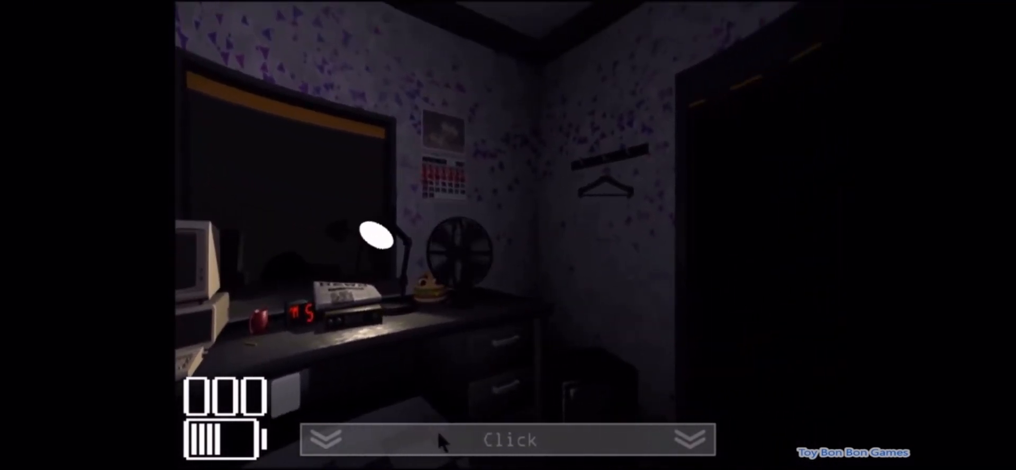
Step: Sweep Main Hall 1, Main Stage and Main Hall 1 again, then lower the monitor
{"action": "left_click", "coordinate": [507, 439]}
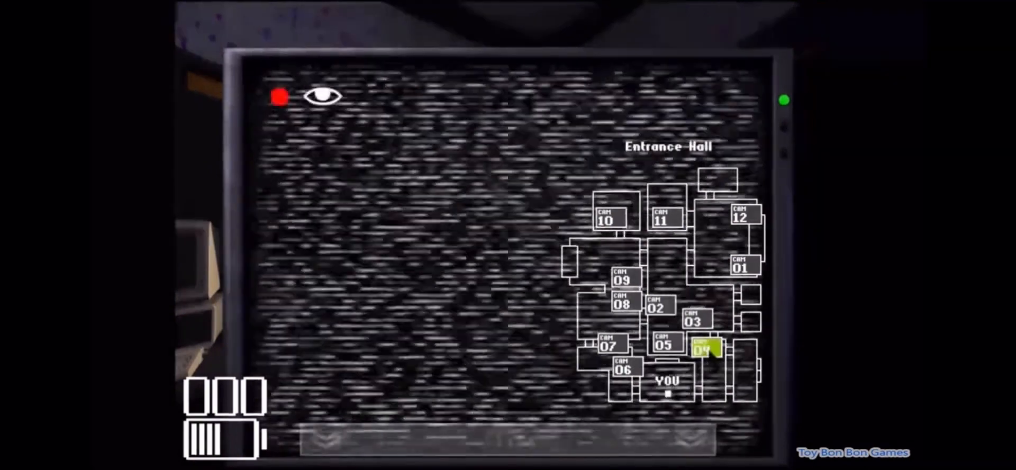
{"action": "left_click", "coordinate": [660, 305]}
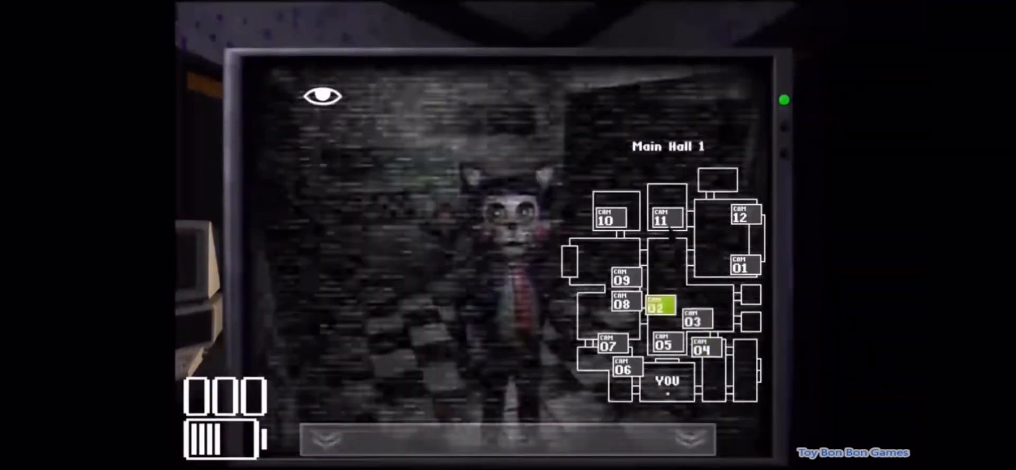
{"action": "left_click", "coordinate": [741, 266]}
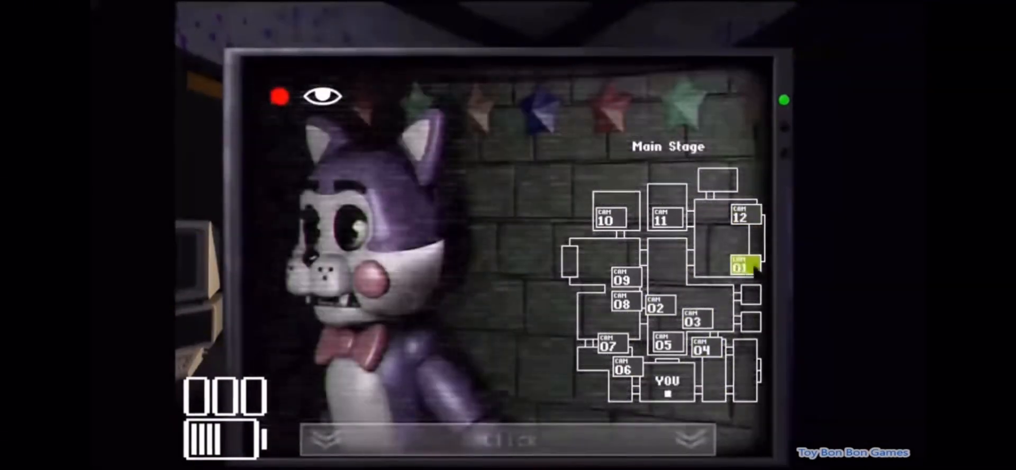
{"action": "left_click", "coordinate": [665, 344]}
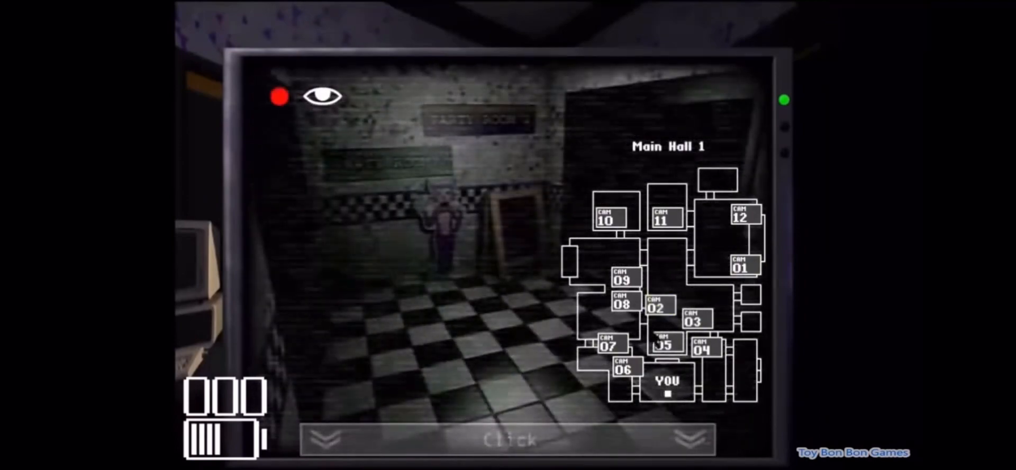
{"action": "left_click", "coordinate": [507, 440]}
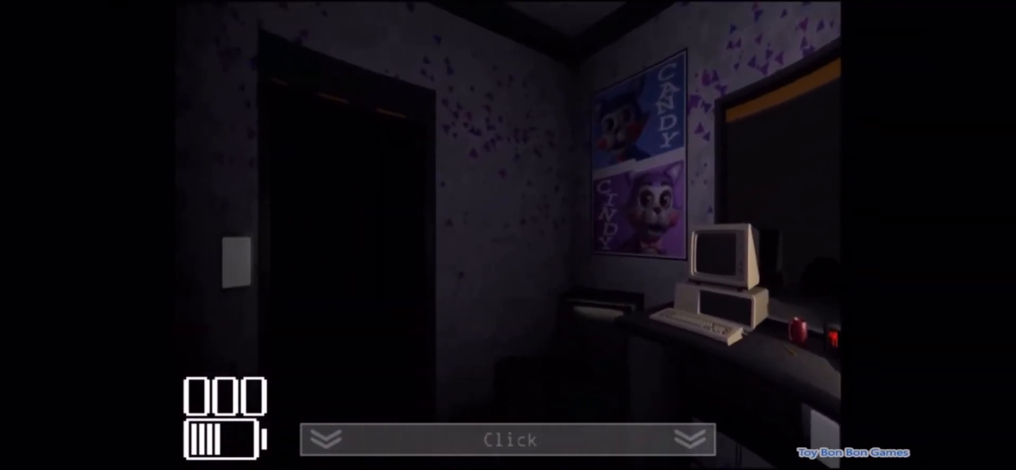
Step: Briefly raise and lower the monitor to glance at the cameras
{"action": "left_click", "coordinate": [508, 439]}
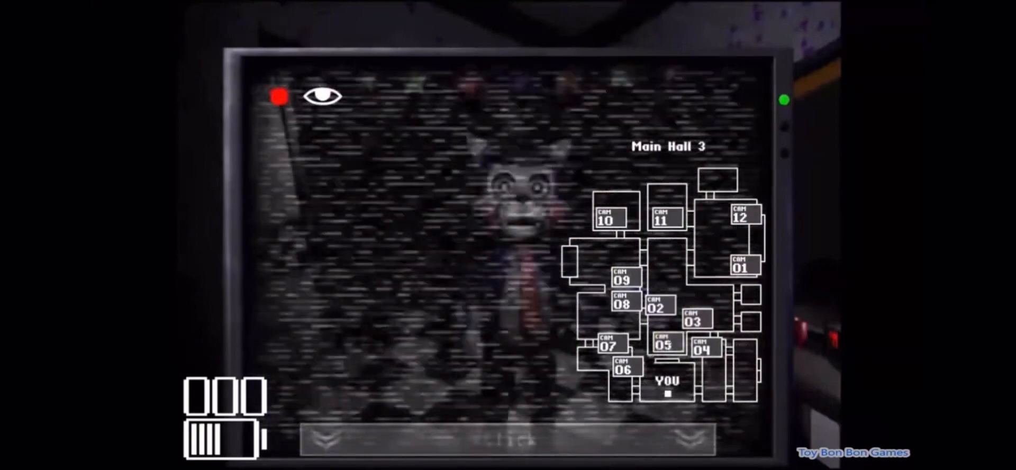
{"action": "left_click", "coordinate": [509, 439]}
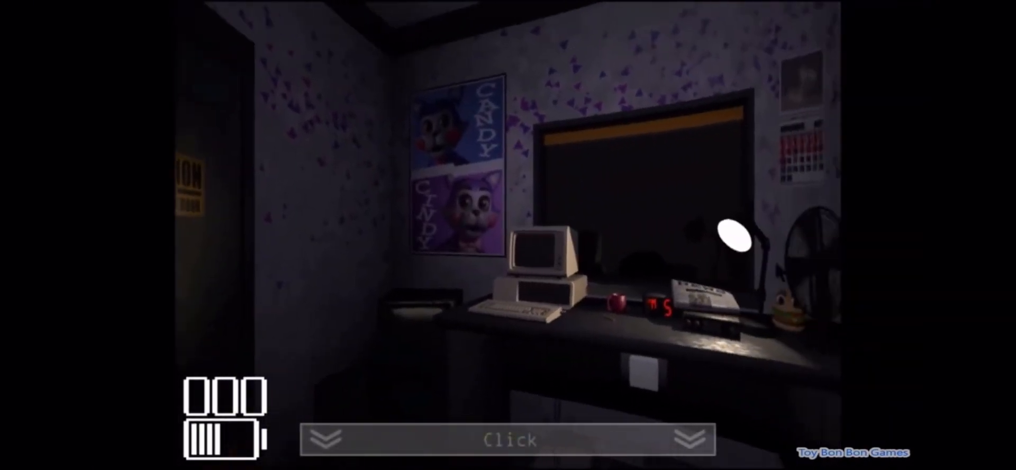
{"action": "left_click", "coordinate": [689, 440]}
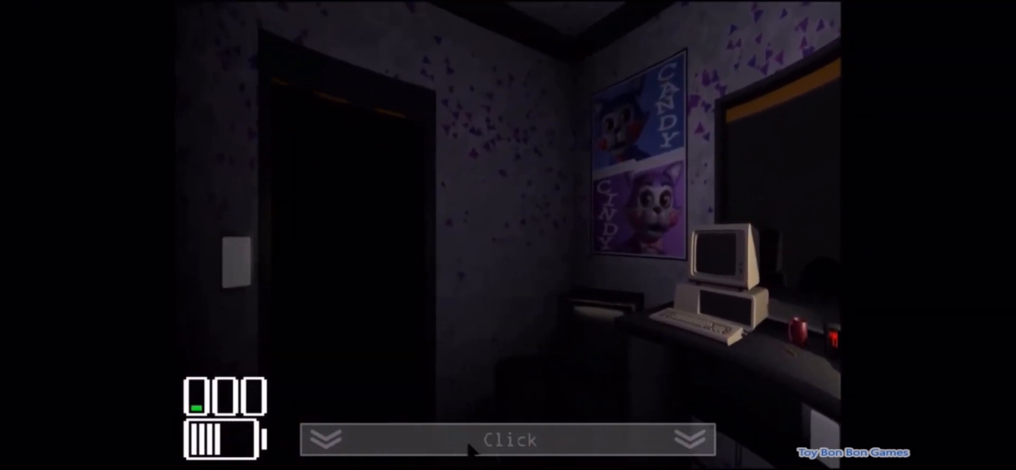
Step: Check Main Hall 3, Main Stage and Main Hall 1, spotting Candy, then return to the office
{"action": "left_click", "coordinate": [508, 439]}
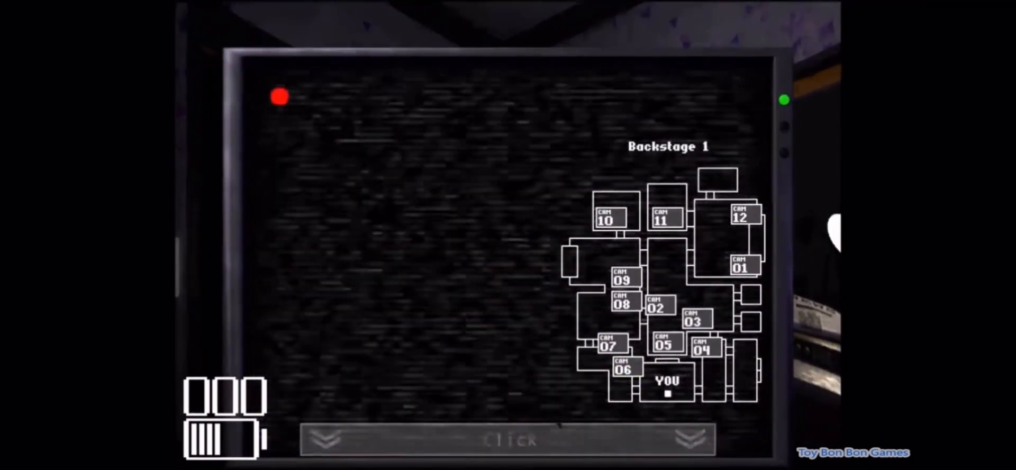
{"action": "left_click", "coordinate": [662, 344]}
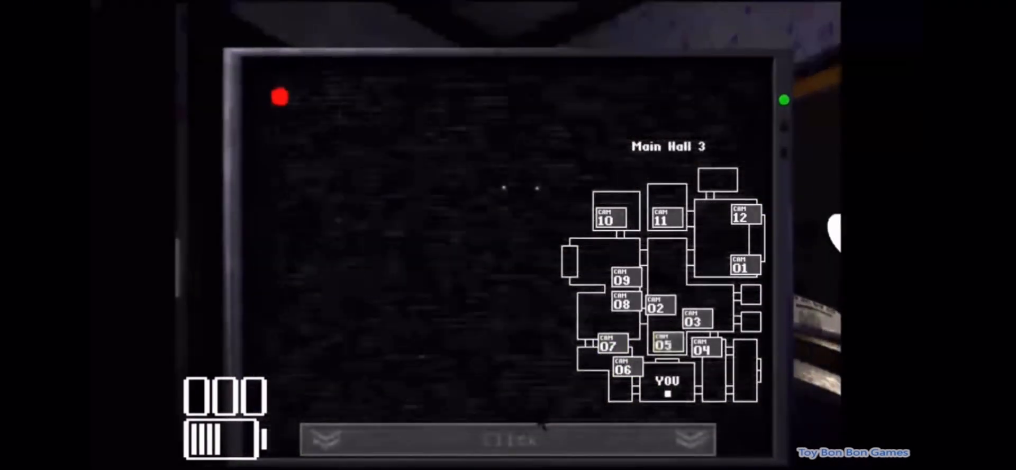
{"action": "left_click", "coordinate": [741, 265]}
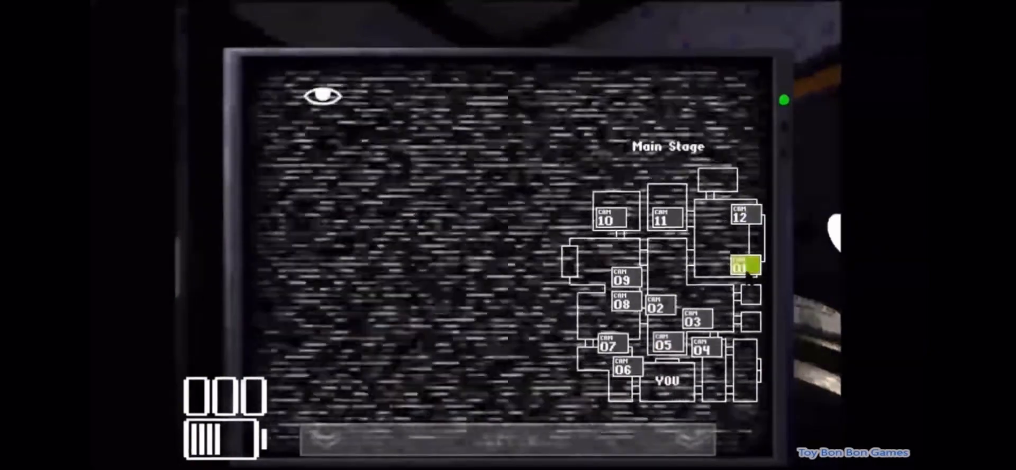
{"action": "left_click", "coordinate": [664, 219]}
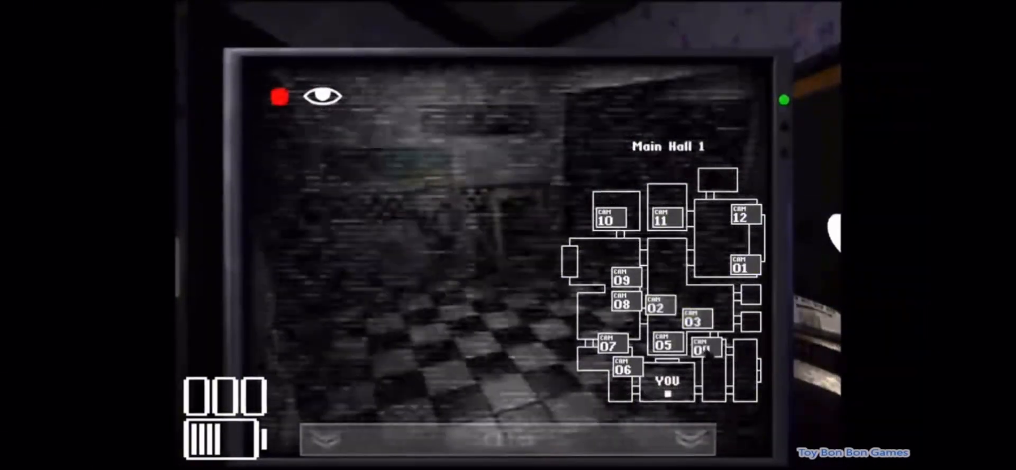
{"action": "left_click", "coordinate": [507, 440]}
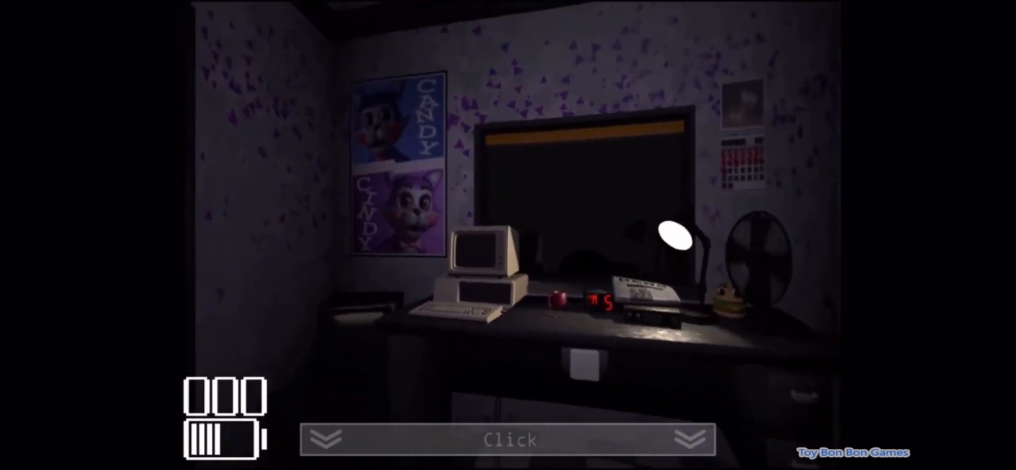
Step: Raise the monitor and sweep Backstage 2, Entrance Hall, Main Stage and Drawing Room
{"action": "left_click", "coordinate": [689, 438]}
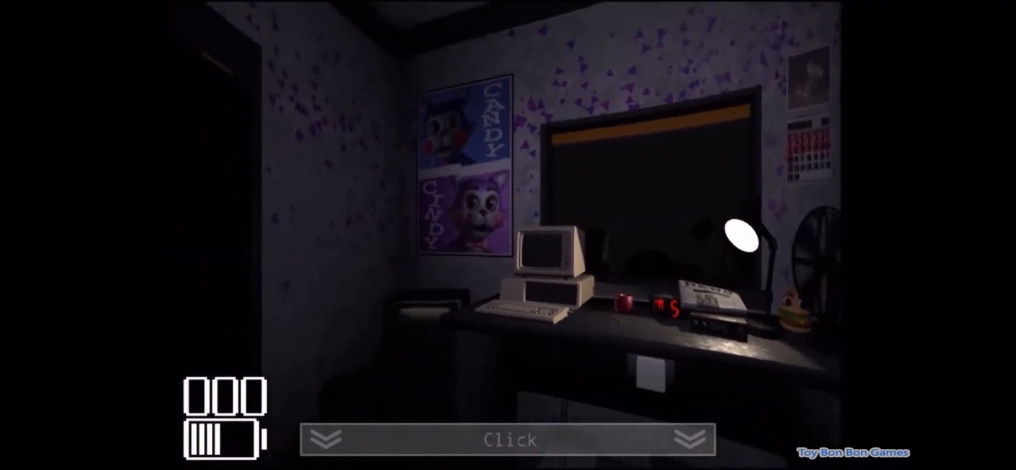
{"action": "left_click", "coordinate": [508, 439]}
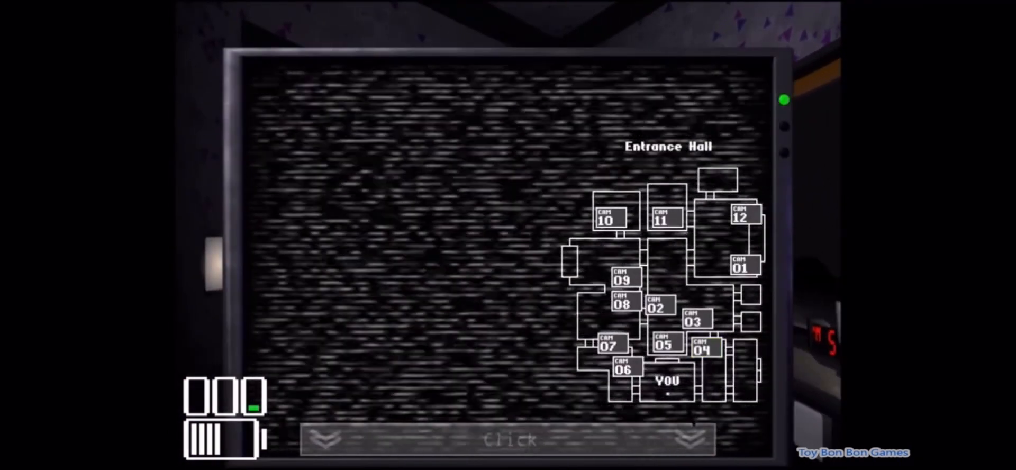
{"action": "left_click", "coordinate": [607, 345]}
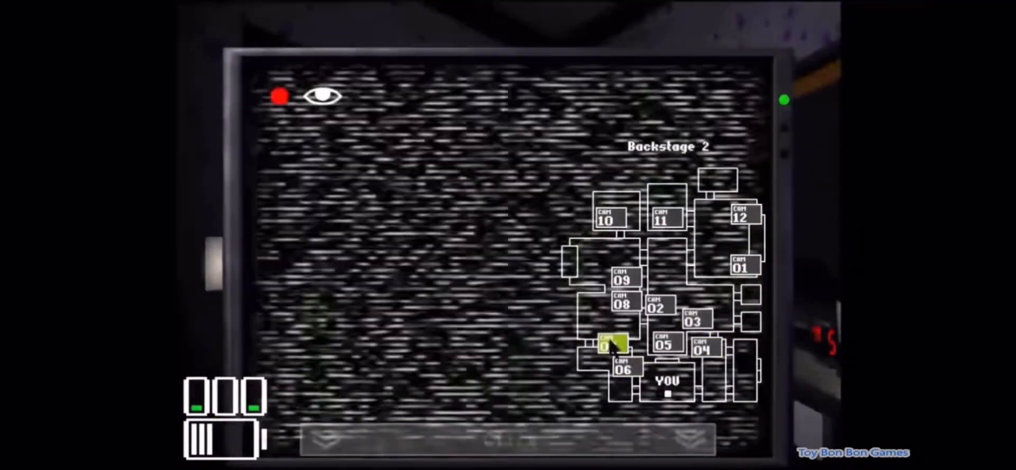
{"action": "left_click", "coordinate": [706, 347]}
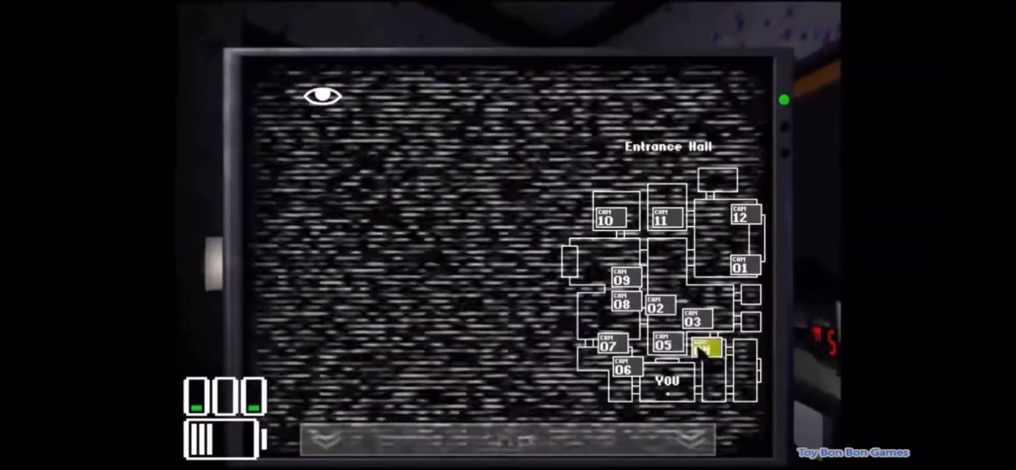
{"action": "left_click", "coordinate": [740, 266]}
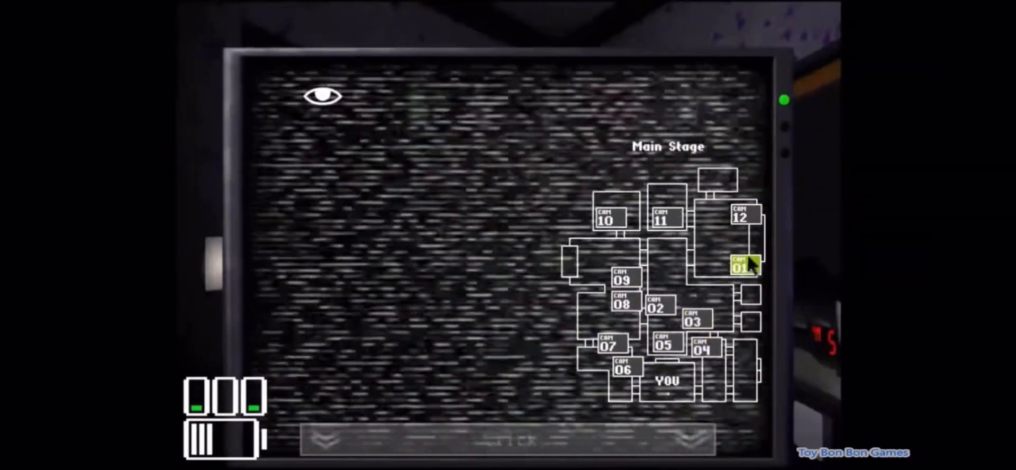
{"action": "left_click", "coordinate": [741, 265]}
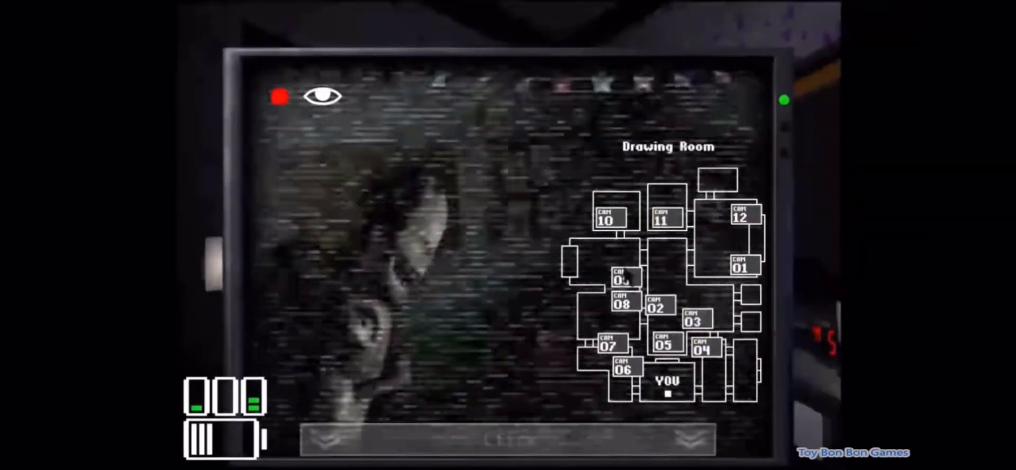
Step: Finish the sweep at Arcade Area, Main Hall 1 and Main Hall 3, lower the monitor and reach 6 AM
{"action": "left_click", "coordinate": [621, 305]}
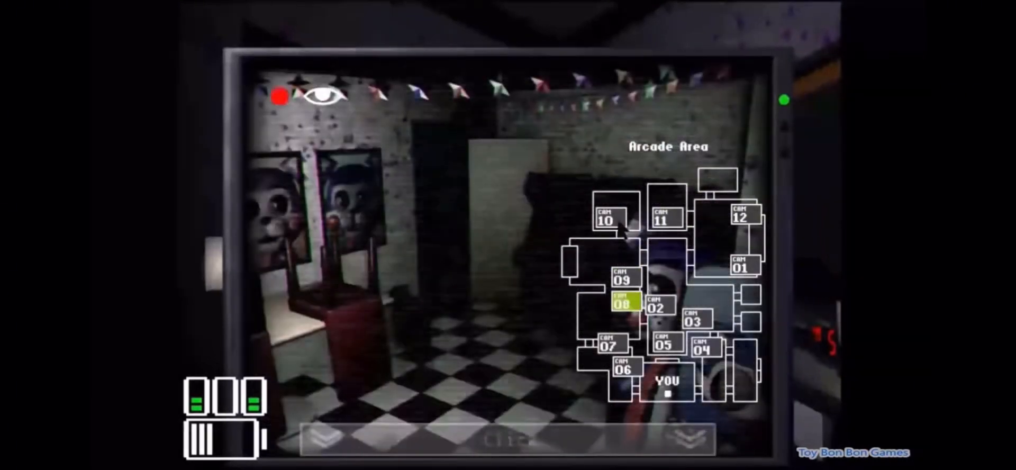
{"action": "left_click", "coordinate": [659, 307]}
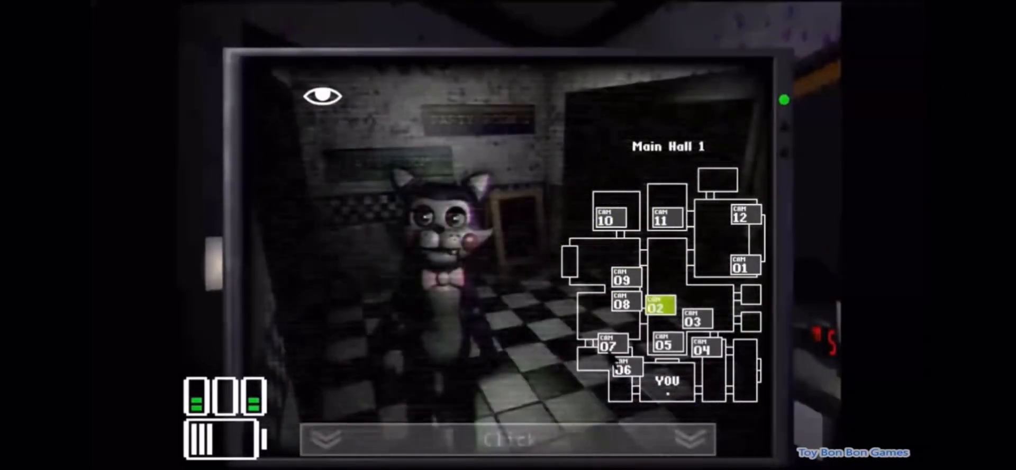
{"action": "left_click", "coordinate": [665, 342]}
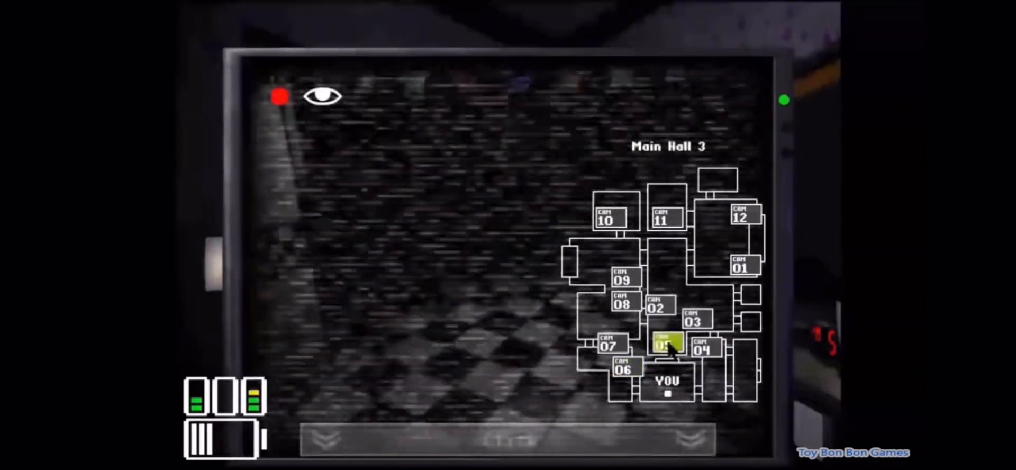
{"action": "left_click", "coordinate": [507, 439]}
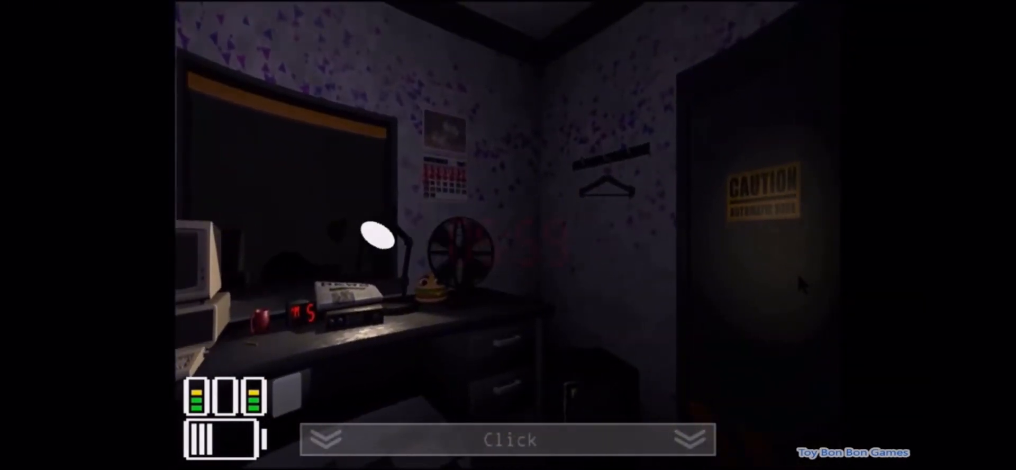
{"action": "left_click", "coordinate": [508, 439]}
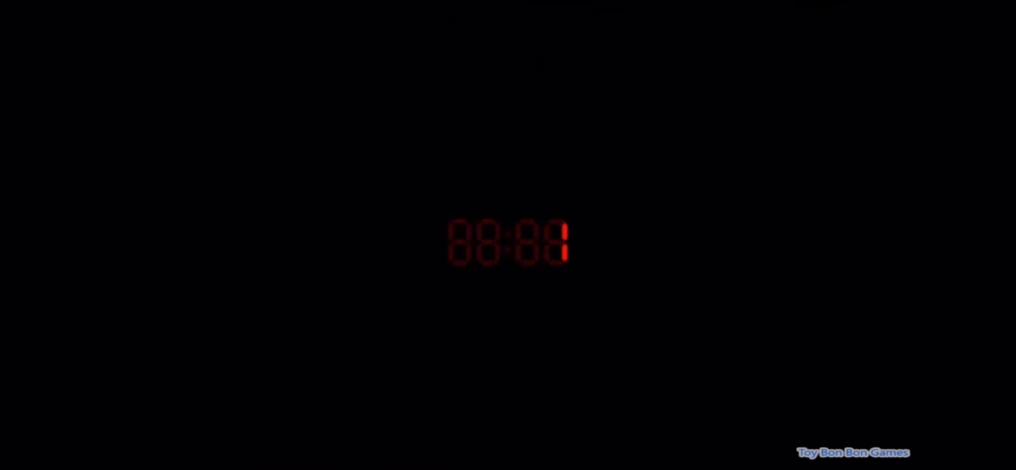